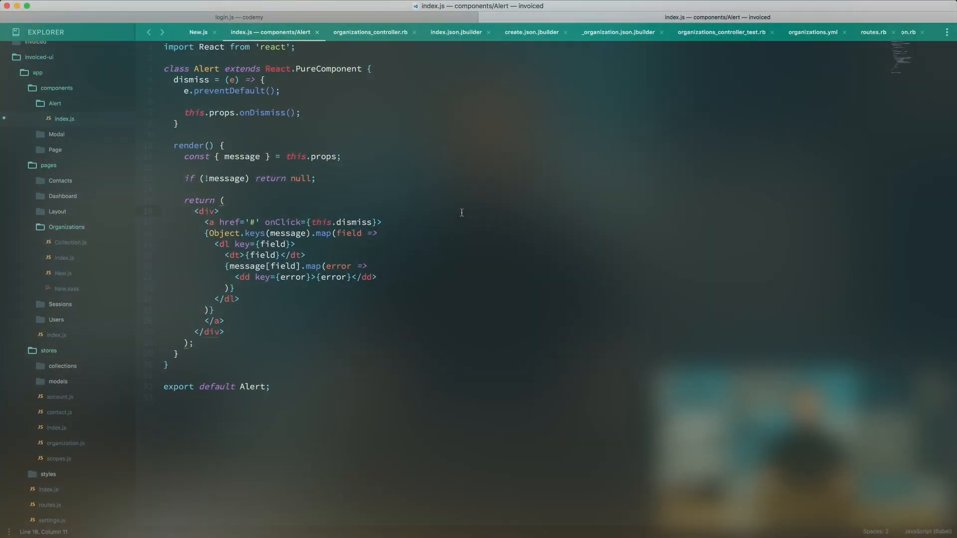
# Add className='animated slideInDown' to the Alert's outer div.
pyautogui.write("className='animated")
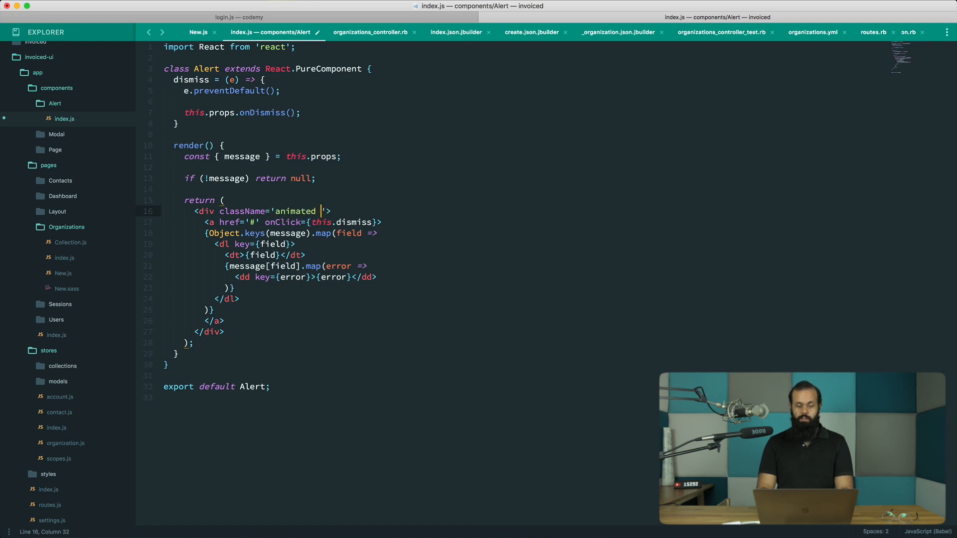
pyautogui.write('slideI')
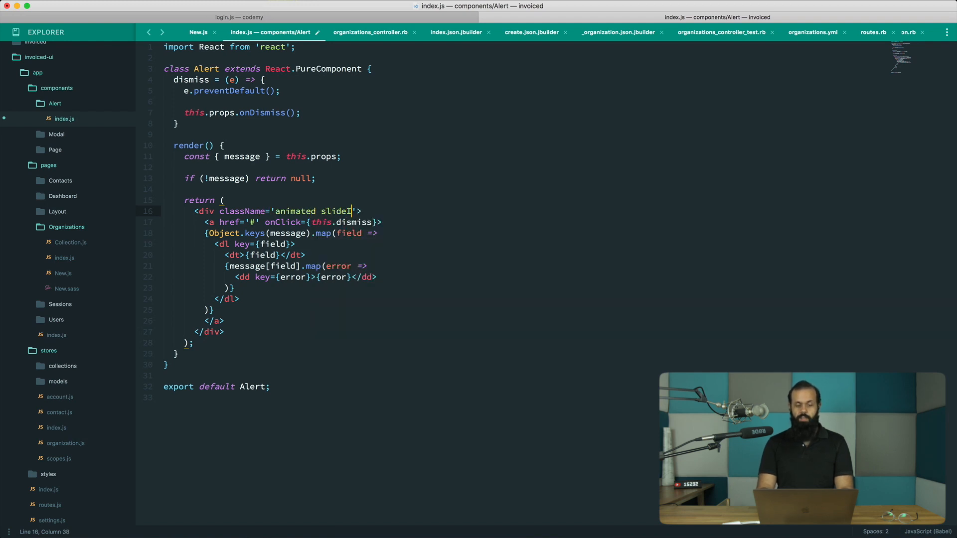
pyautogui.write('nDown')
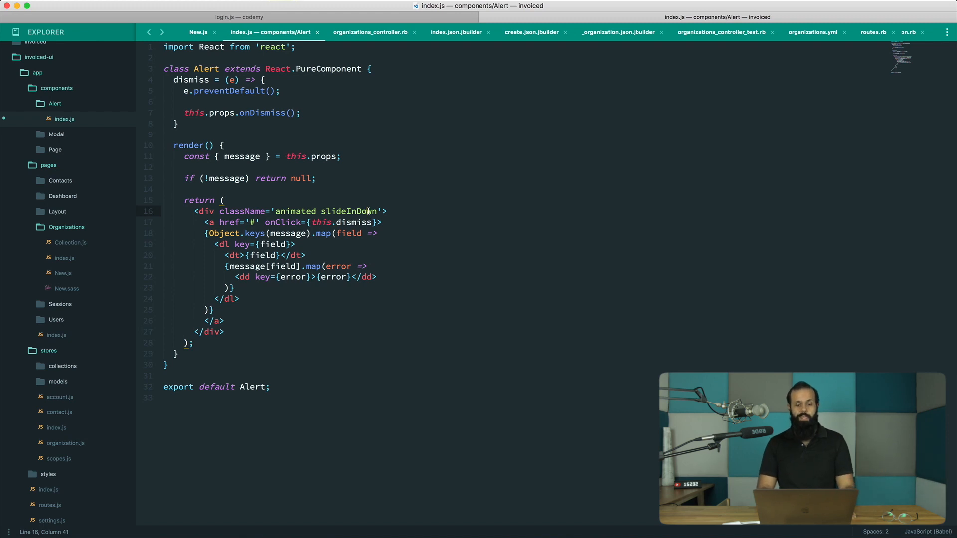
pyautogui.click(388, 211)
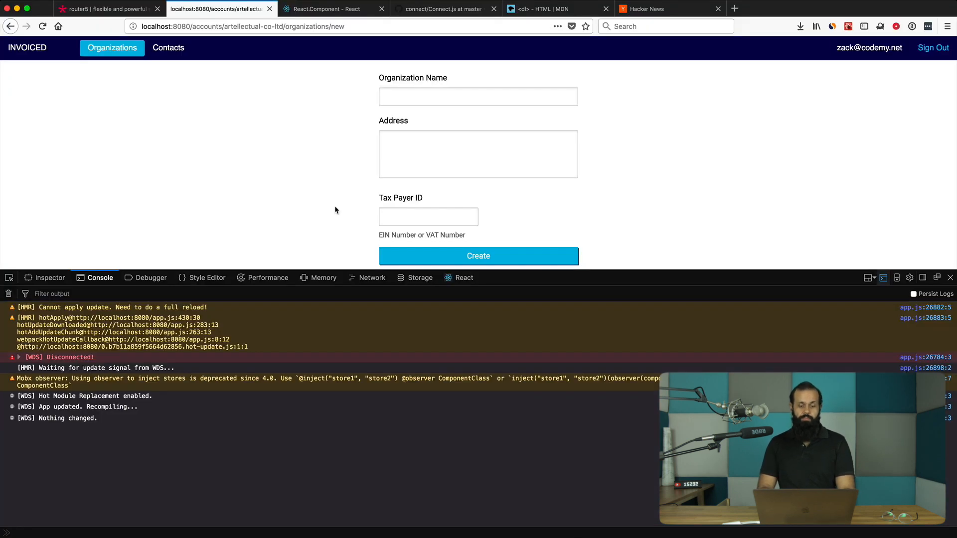
# Enter 't' as the Organization Name and dismiss the name suggestions.
pyautogui.write('t')
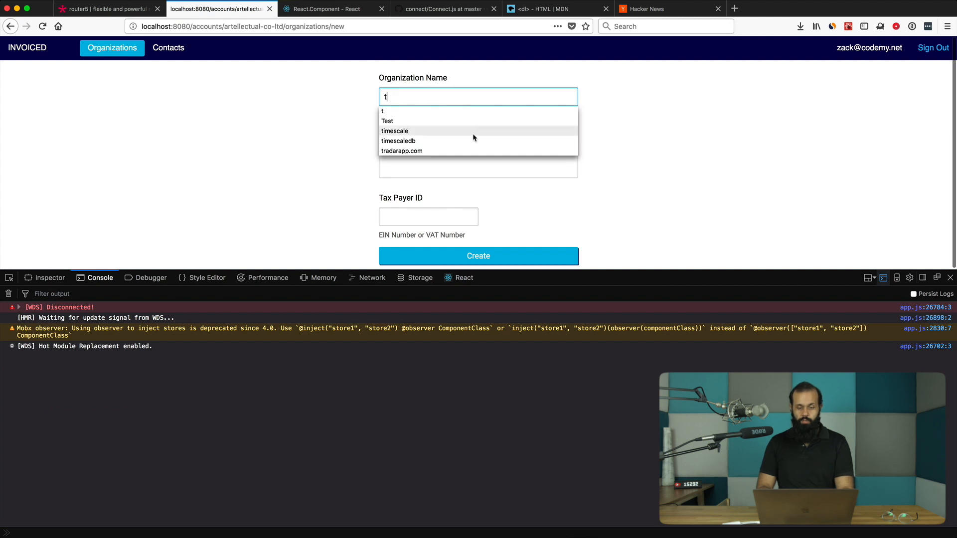
pyautogui.moveTo(657, 113)
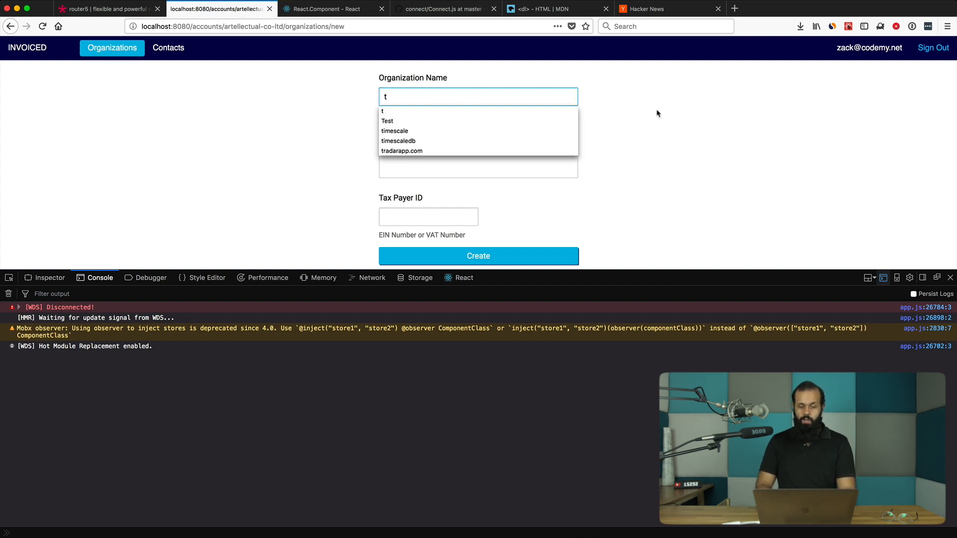
pyautogui.click(477, 256)
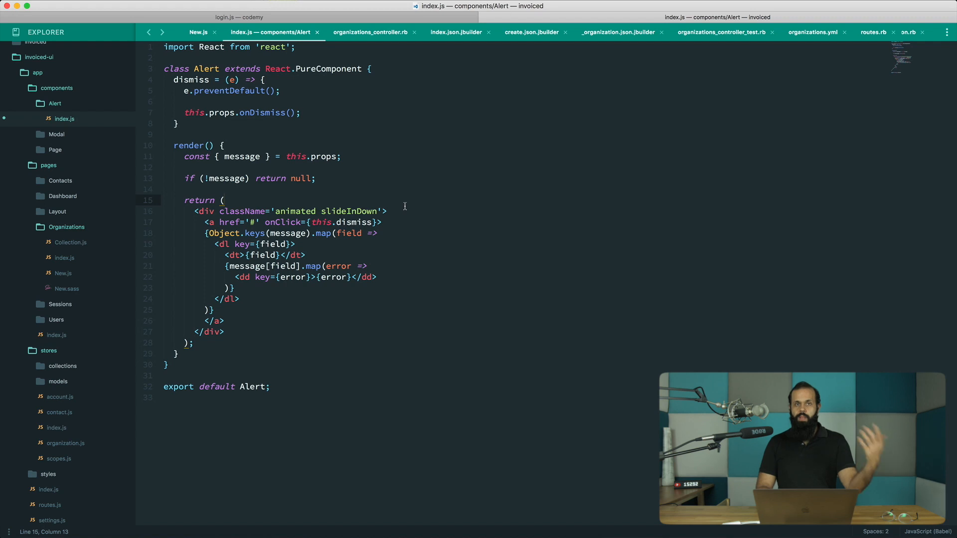
# Save a new file named index.sass in the Alert component folder.
pyautogui.click(388, 211)
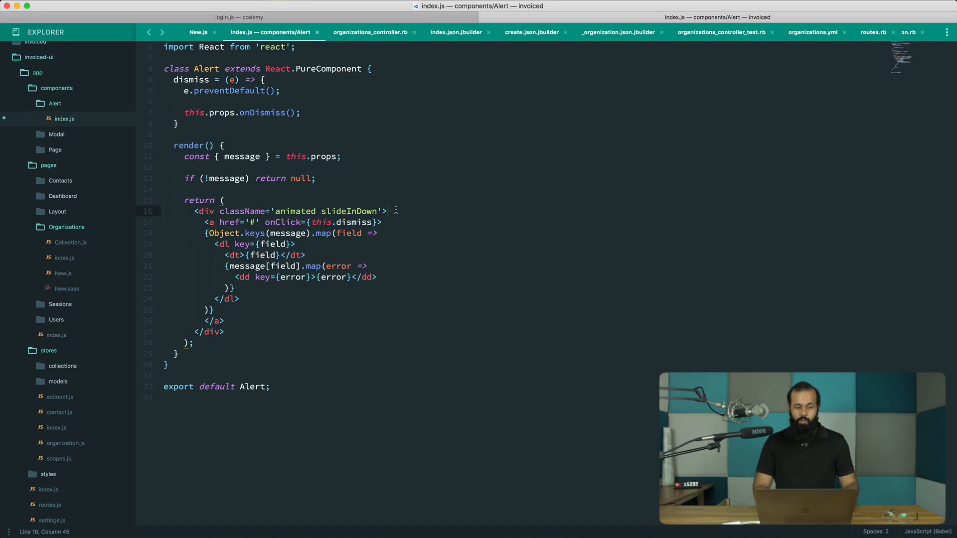
pyautogui.moveTo(56, 106)
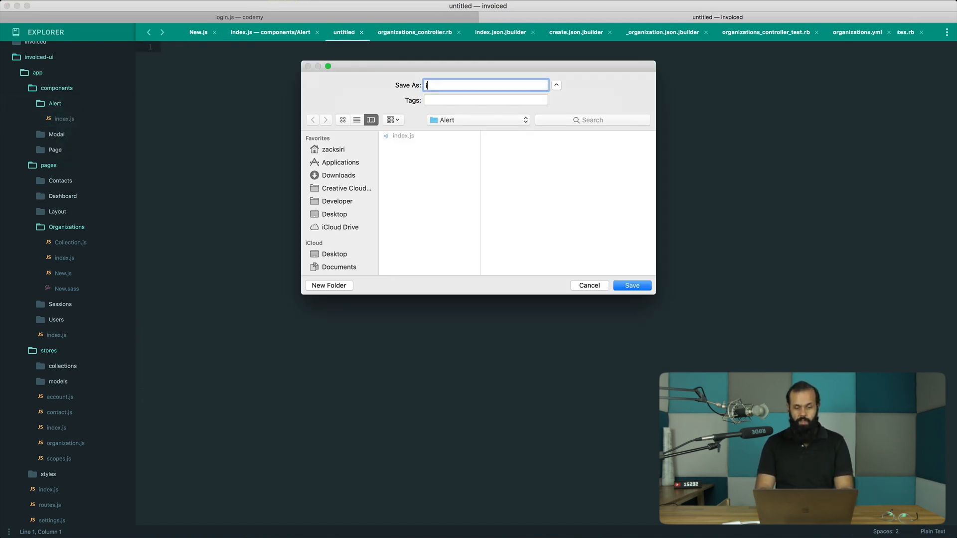
pyautogui.write('index.sass')
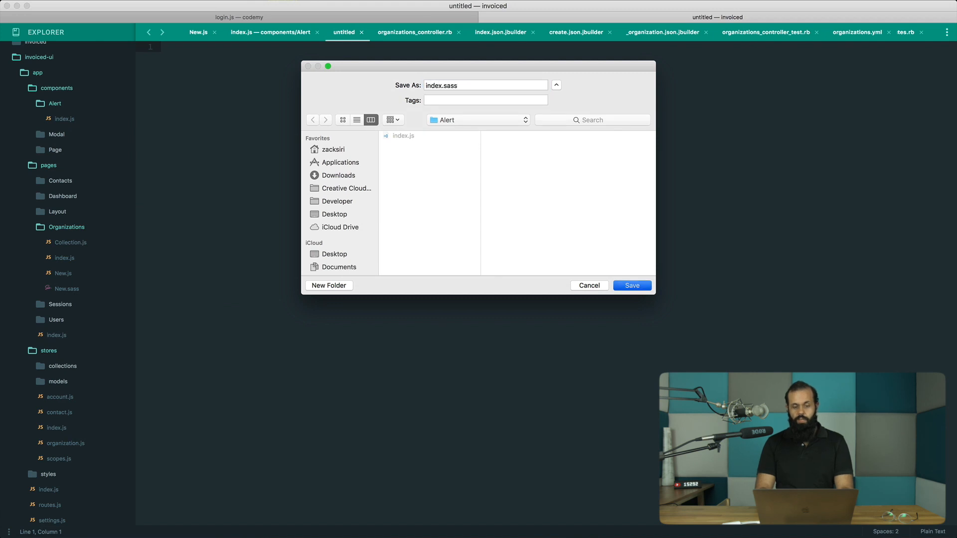
pyautogui.click(632, 285)
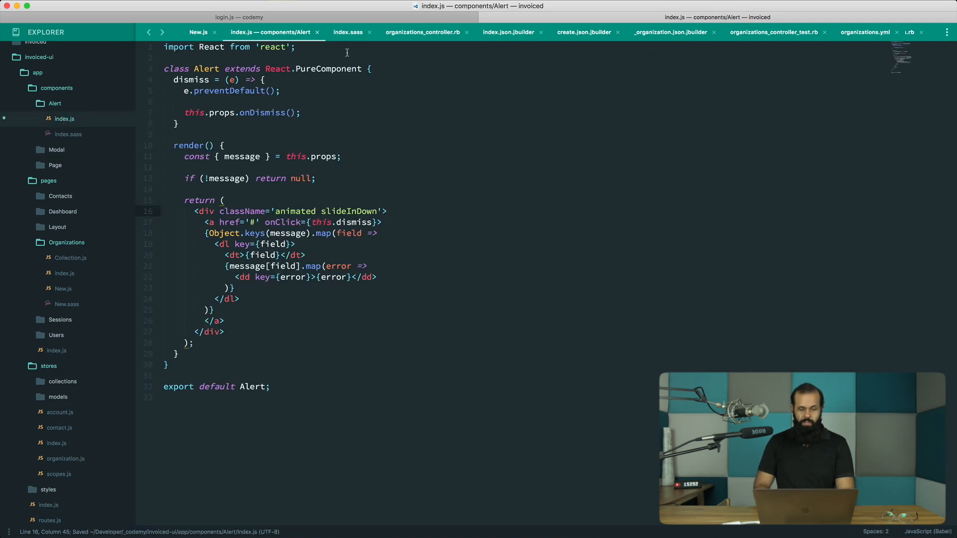
# Import styles from './index.sass' and css from 'classnames' in Alert/index.js.
pyautogui.write('import style')
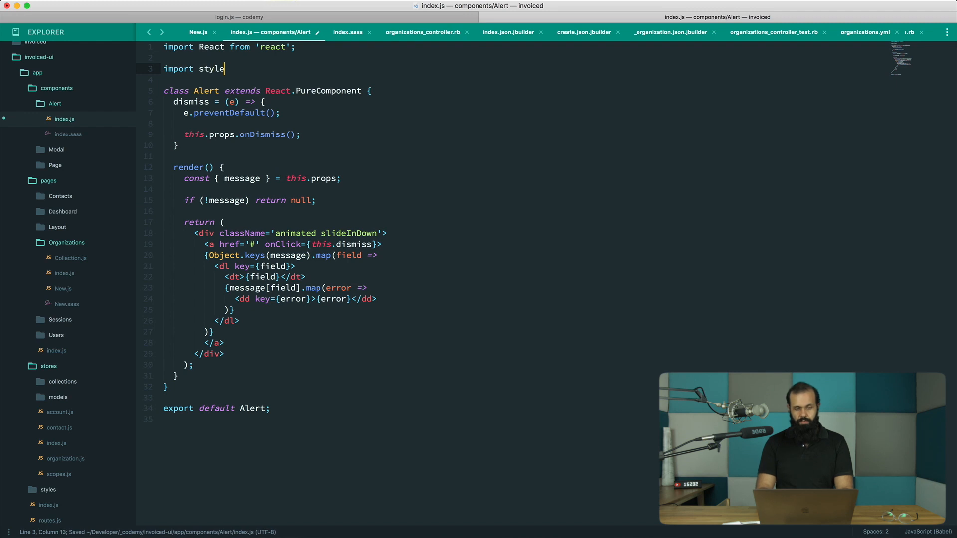
pyautogui.write("s from './")
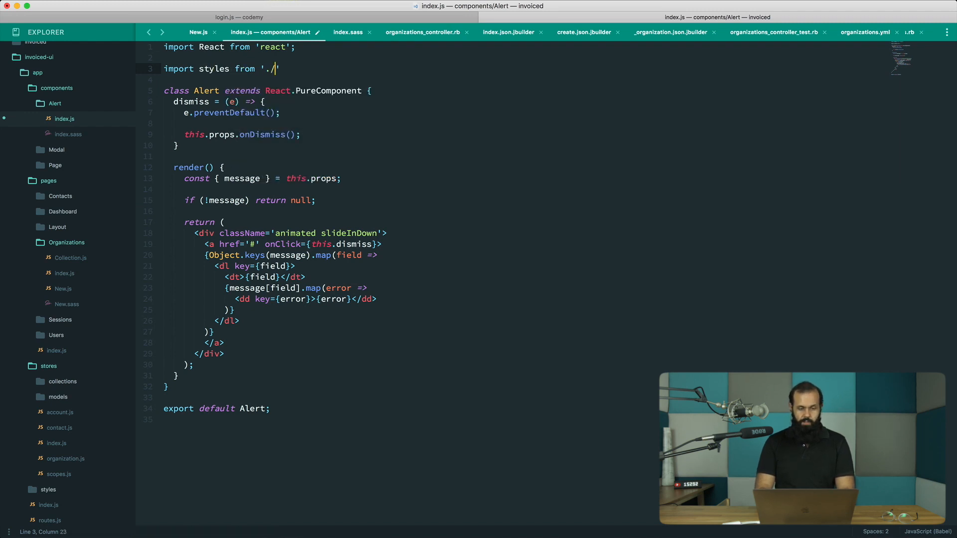
pyautogui.write("index.sass'")
pyautogui.click(416, 57)
pyautogui.write('import')
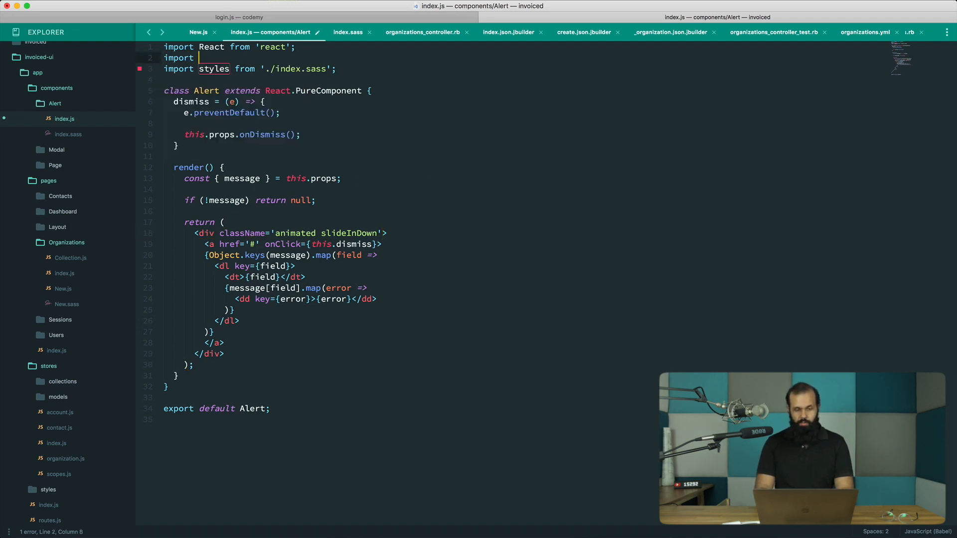
pyautogui.write("c from 'classnames';")
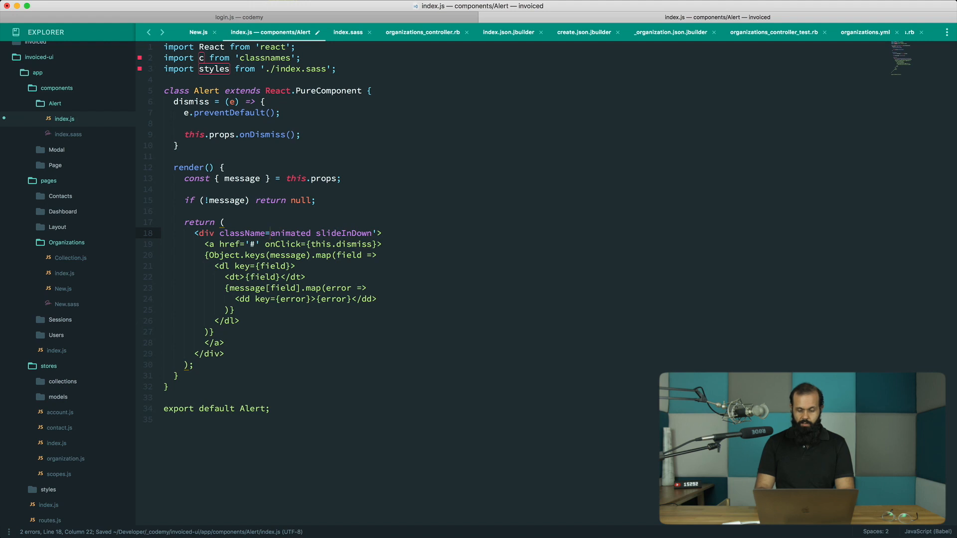
# Set the div's className to css('animated slideInDown', styles.alert).
pyautogui.click(271, 234)
pyautogui.write('{classNames')
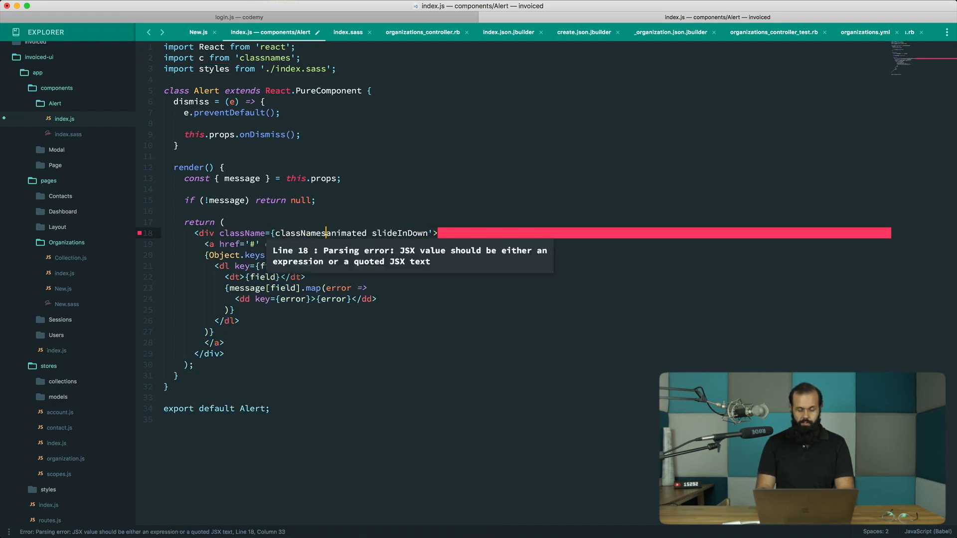
pyautogui.write("('")
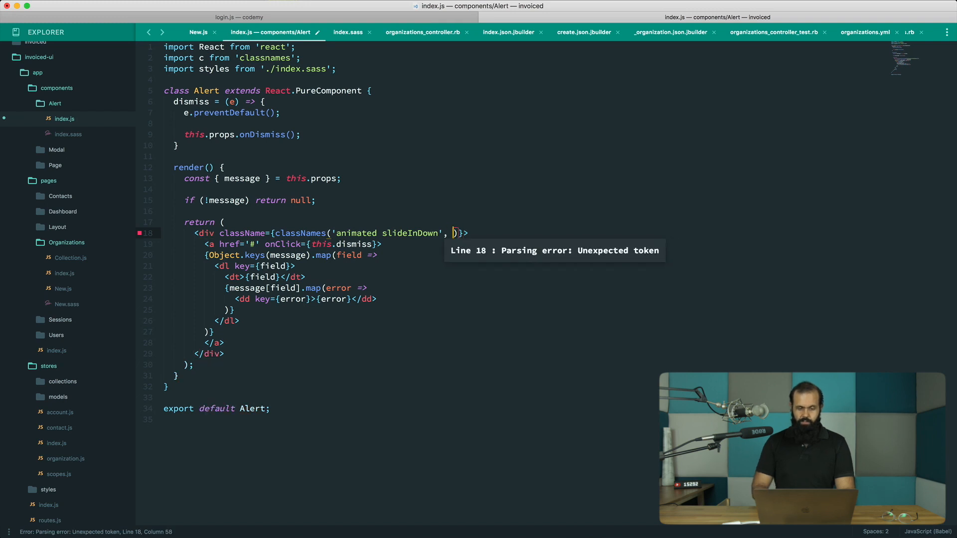
pyautogui.write('styles.al')
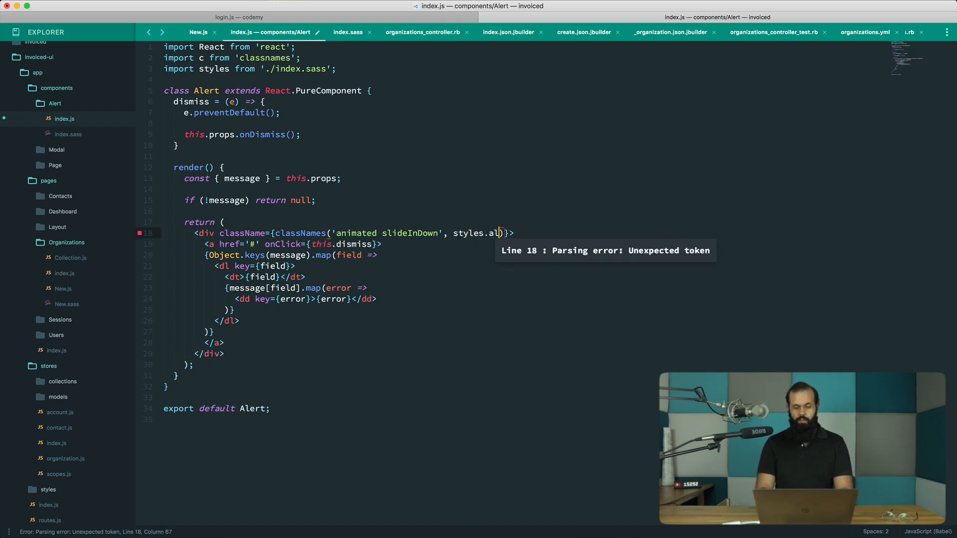
pyautogui.write('ert')
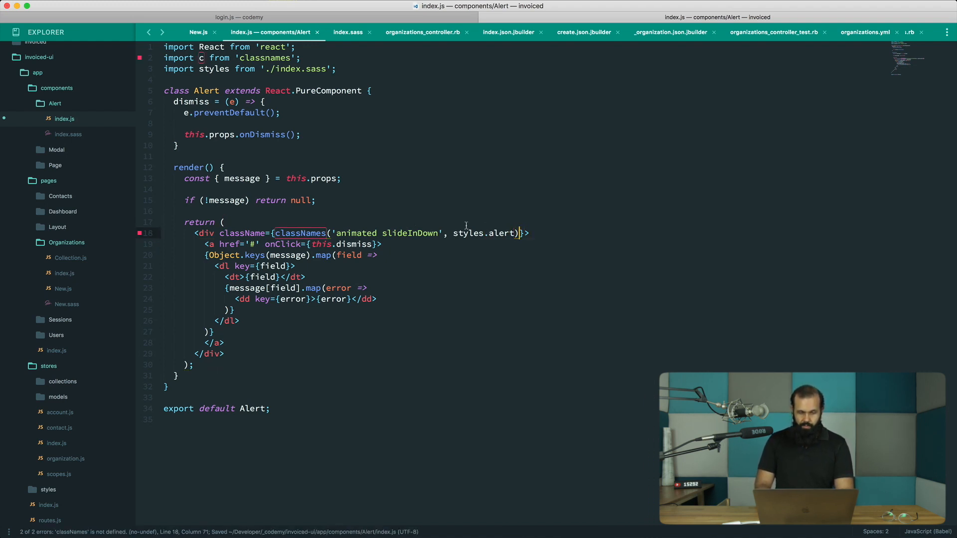
pyautogui.moveTo(472, 234)
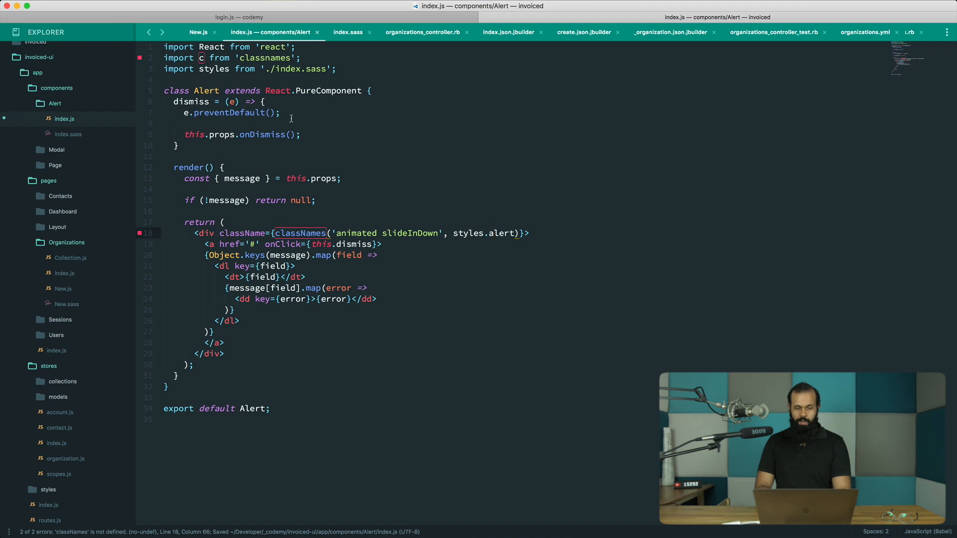
pyautogui.moveTo(200, 58)
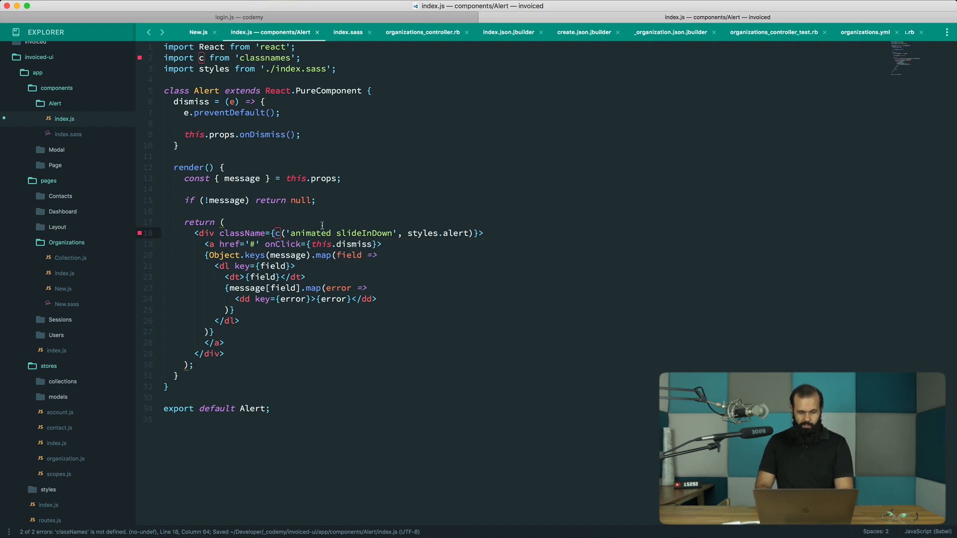
pyautogui.write('ss')
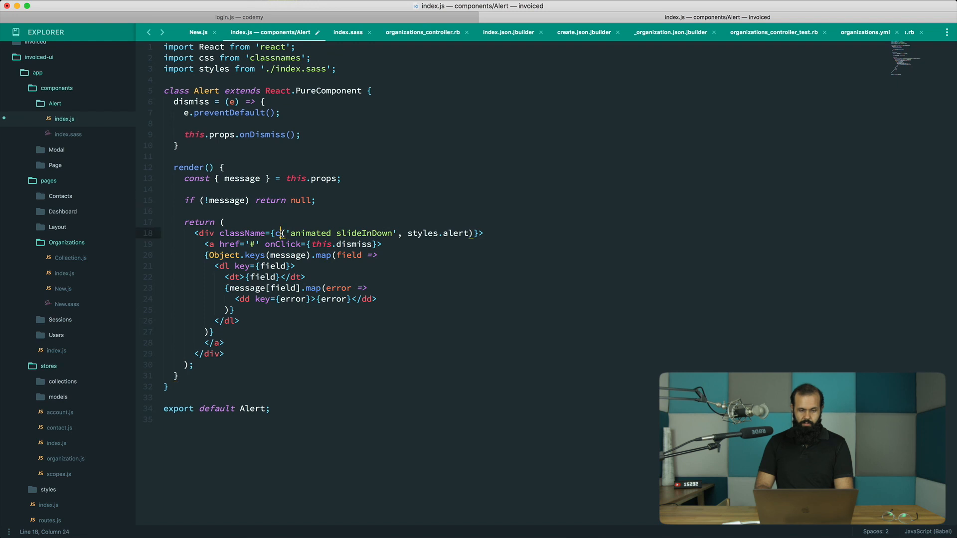
pyautogui.write('ss')
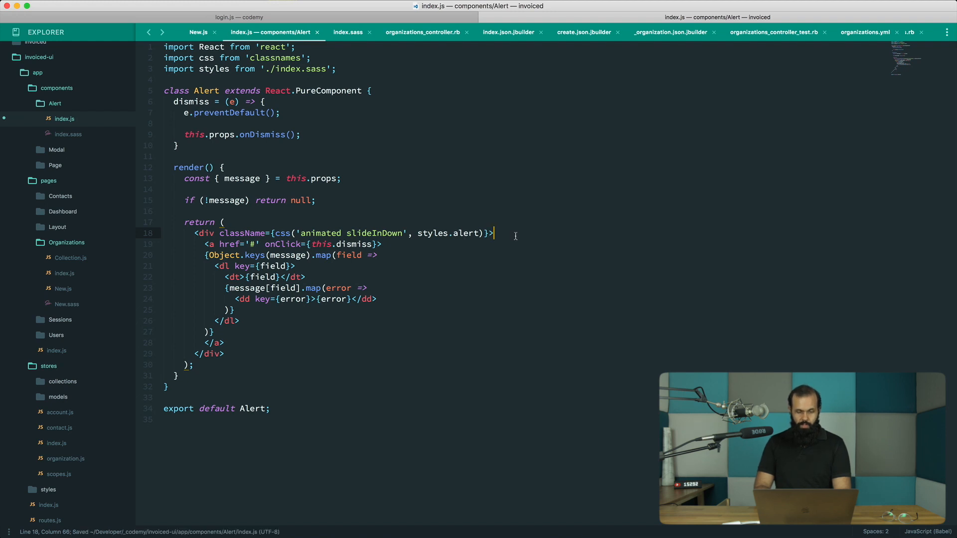
pyautogui.moveTo(67, 135)
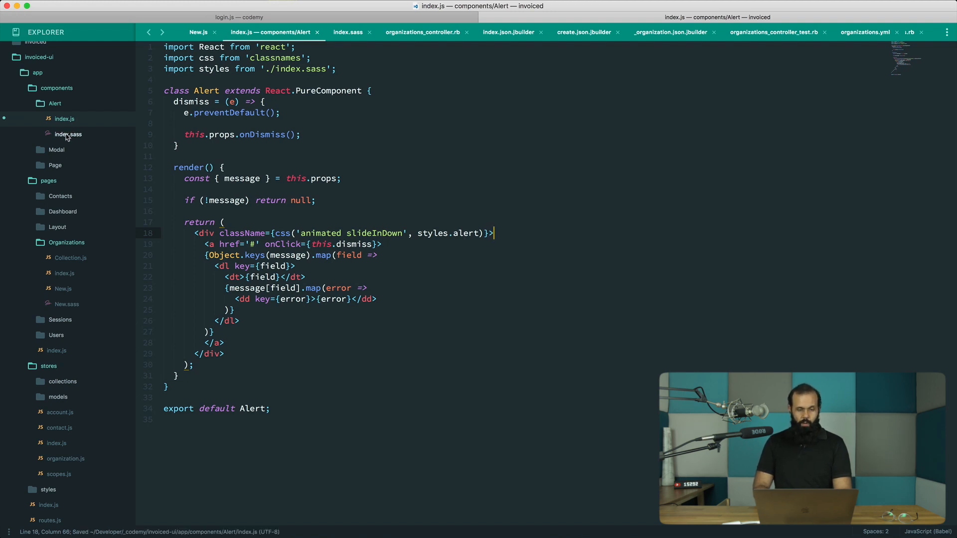
# Give .alert a #eee background in index.sass.
pyautogui.click(67, 134)
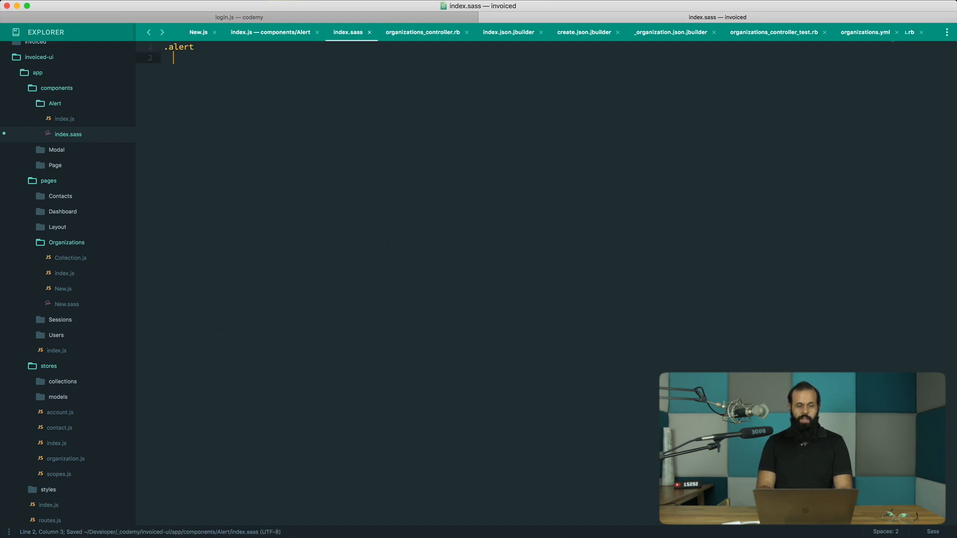
pyautogui.write('bac')
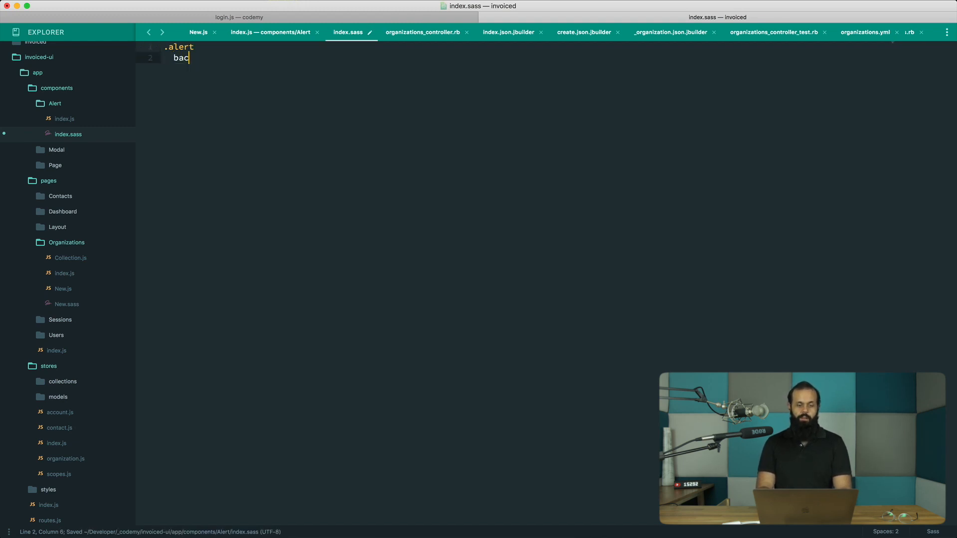
pyautogui.write('kground:')
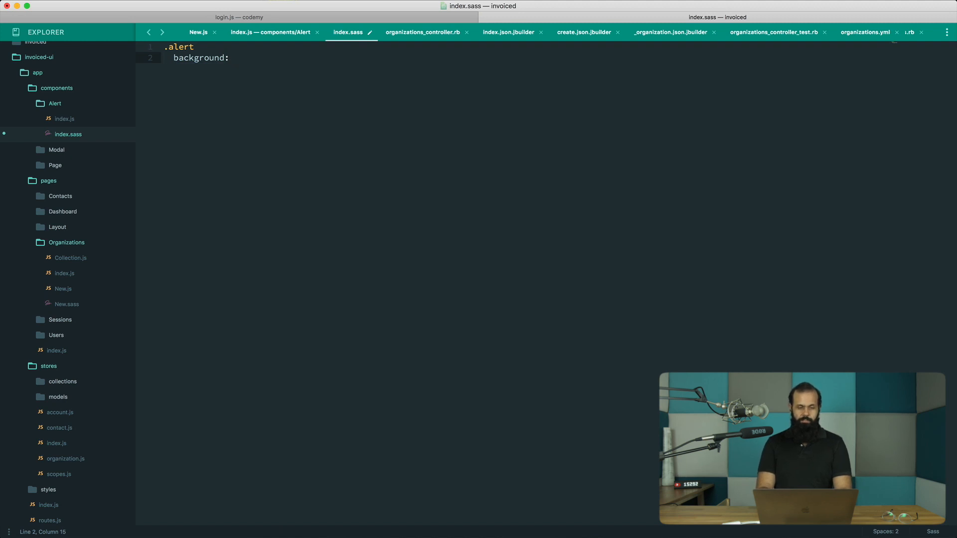
pyautogui.write('$eee')
pyautogui.write('a')
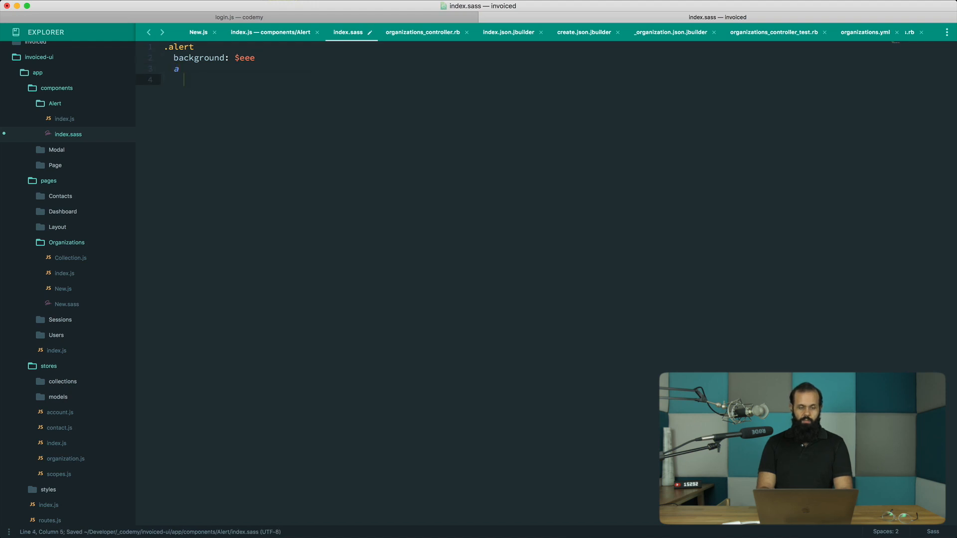
# Add white link color and 10px padding to .alert, then preview in the browser.
pyautogui.write('color:')
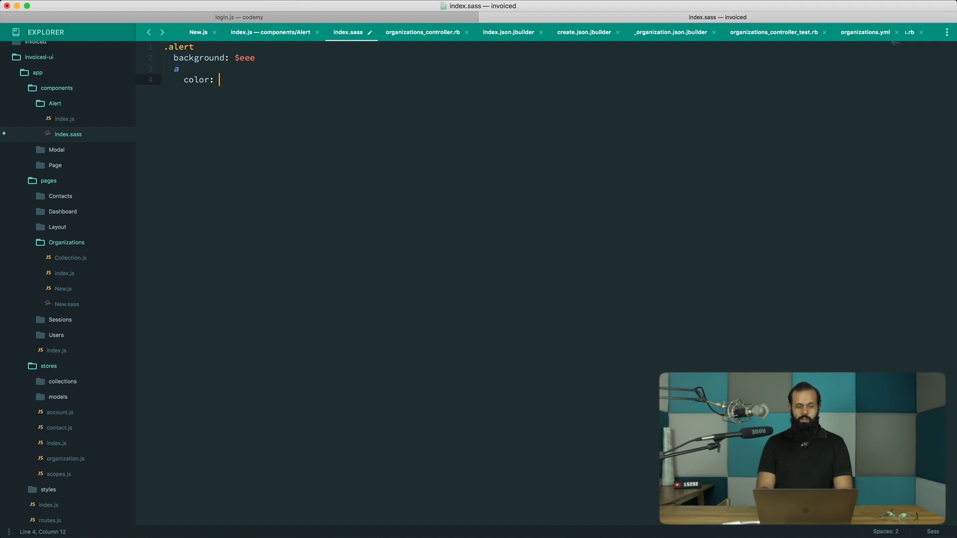
pyautogui.write('white')
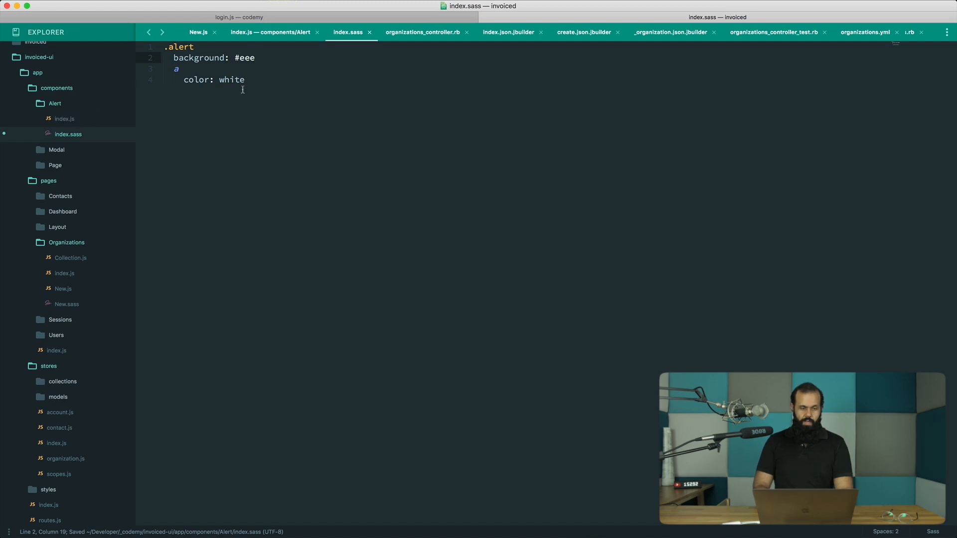
pyautogui.write('padding:')
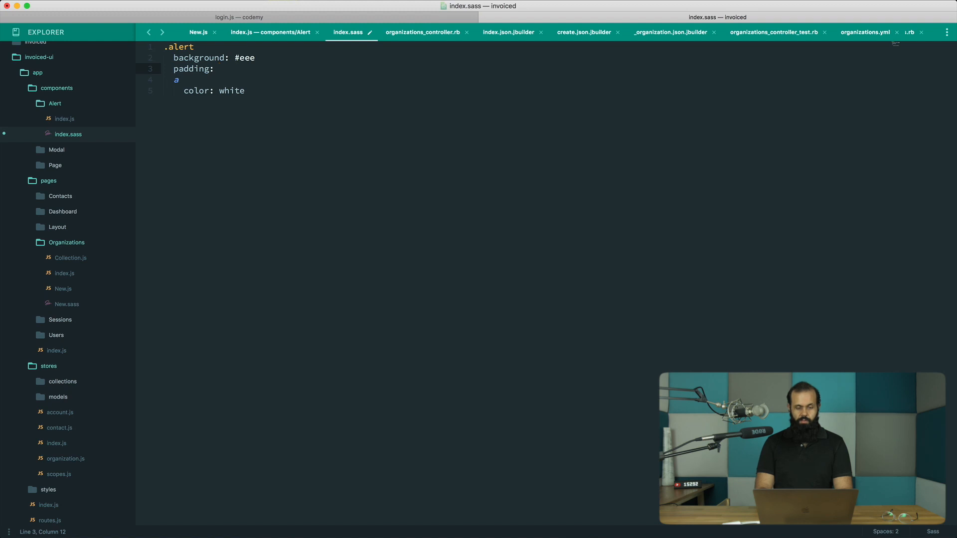
pyautogui.write('10px')
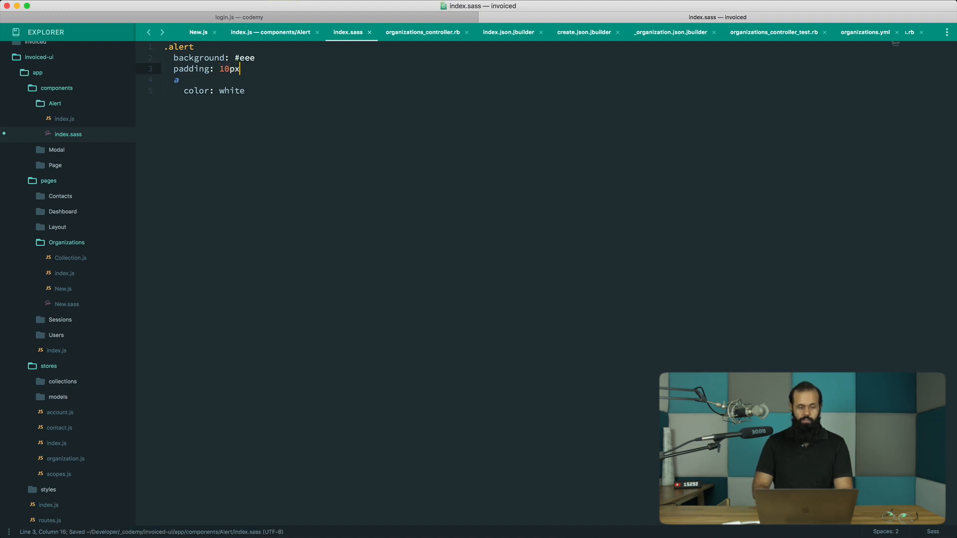
pyautogui.click(271, 32)
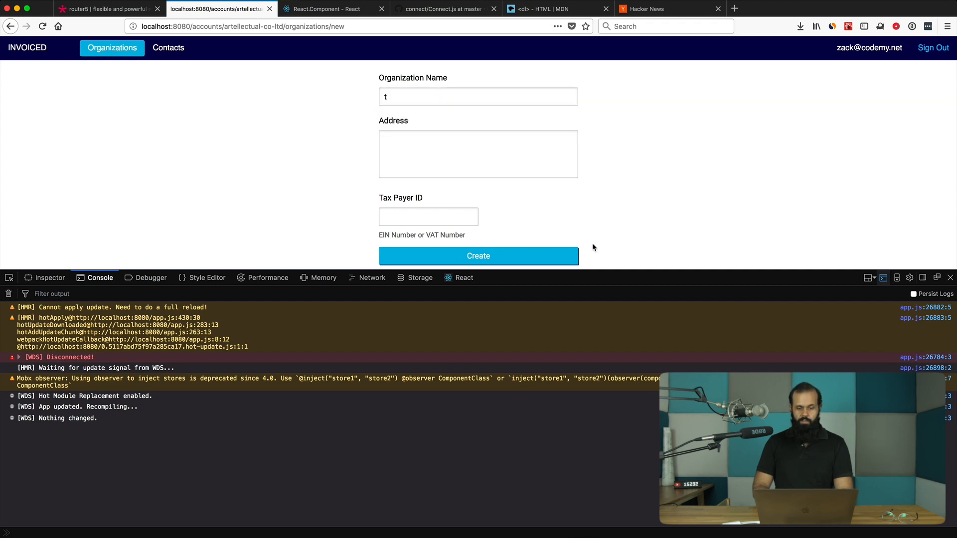
# Submit the incomplete form to show the alert's errors and inspect the address error markup.
pyautogui.click(478, 256)
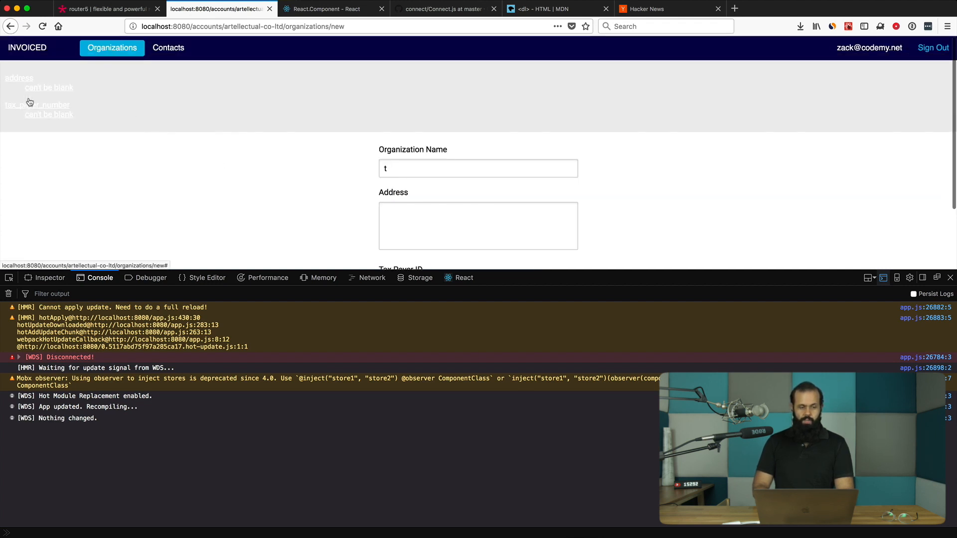
pyautogui.moveTo(801, 113)
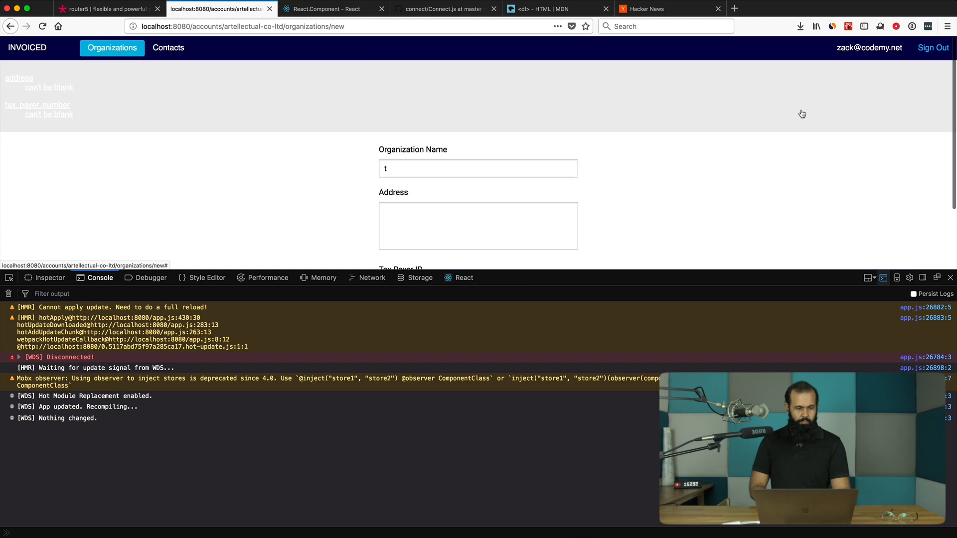
pyautogui.moveTo(35, 83)
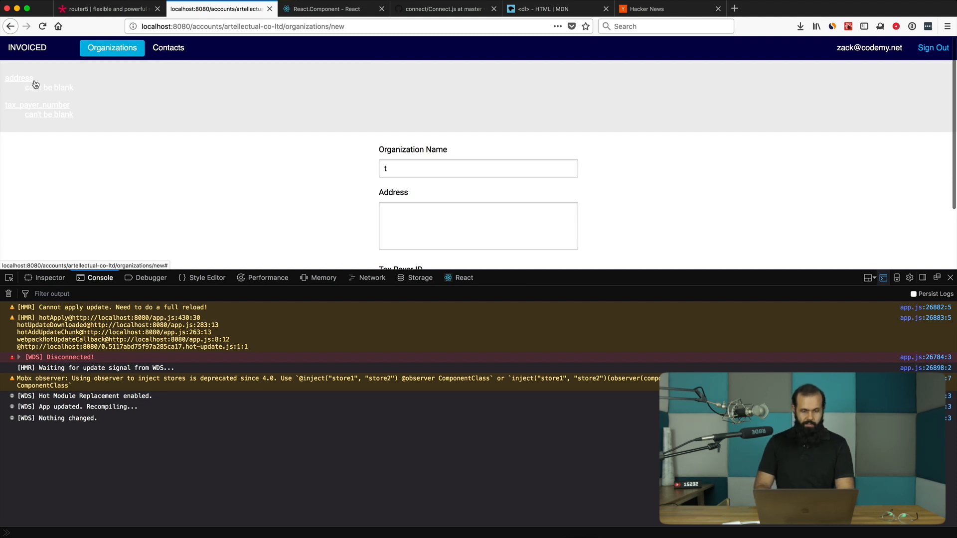
pyautogui.moveTo(56, 85)
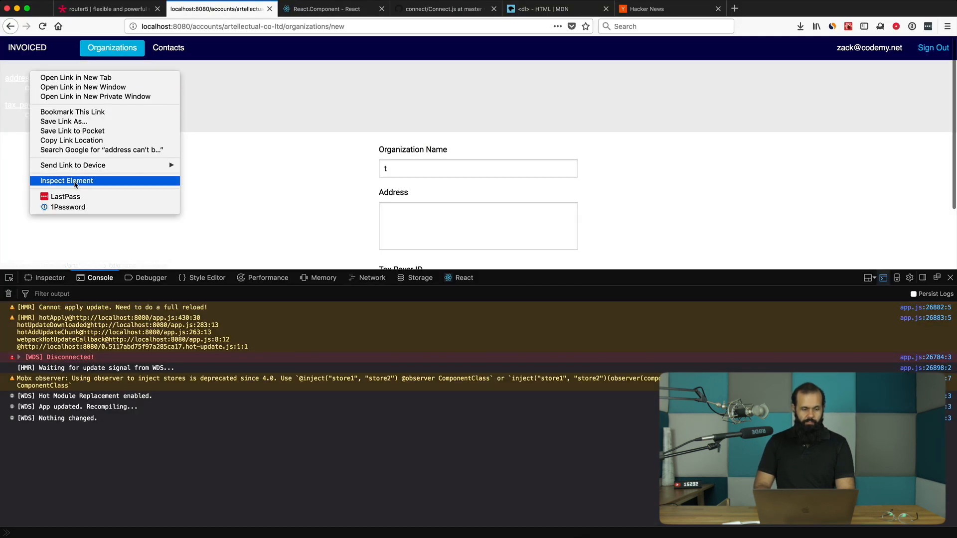
pyautogui.click(66, 181)
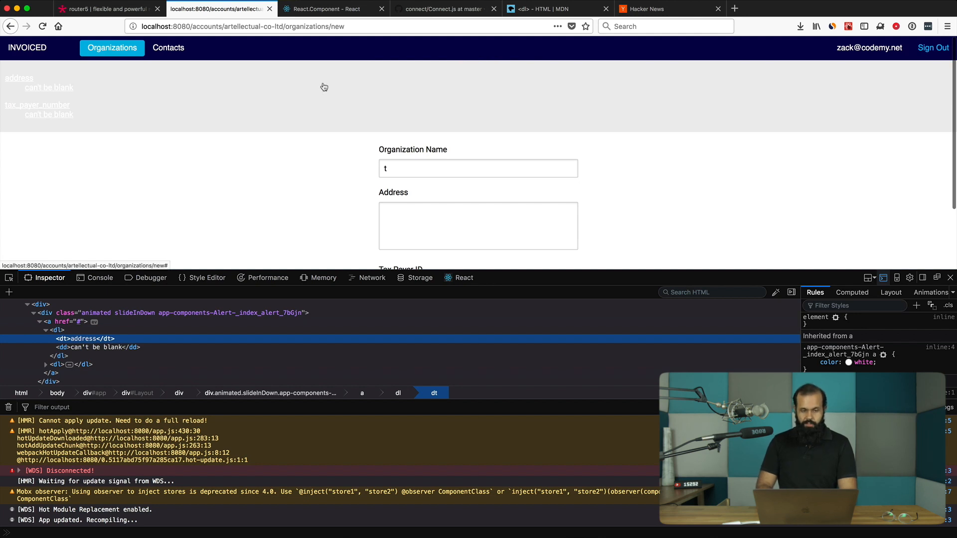
pyautogui.moveTo(345, 108)
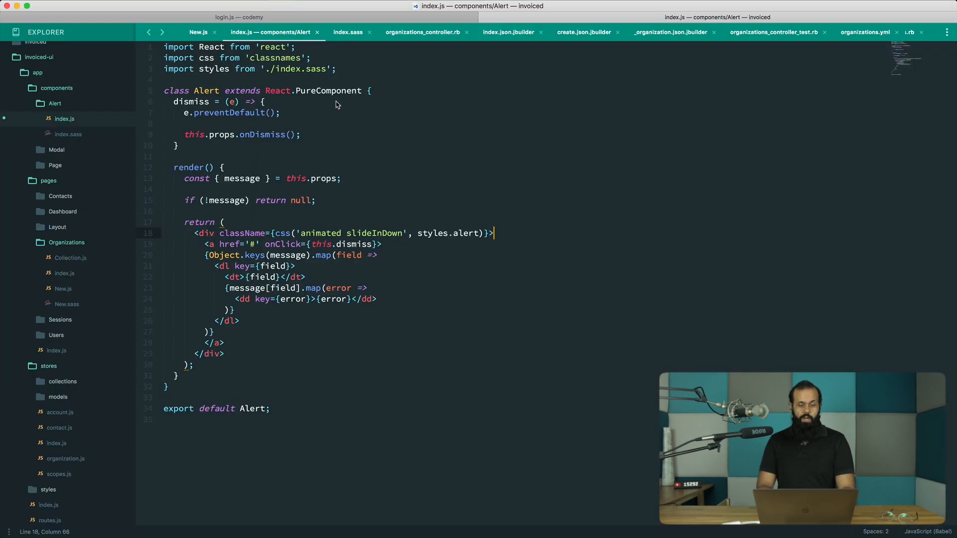
# Set the alert links to text-decoration none and color #555 in index.sass.
pyautogui.click(349, 32)
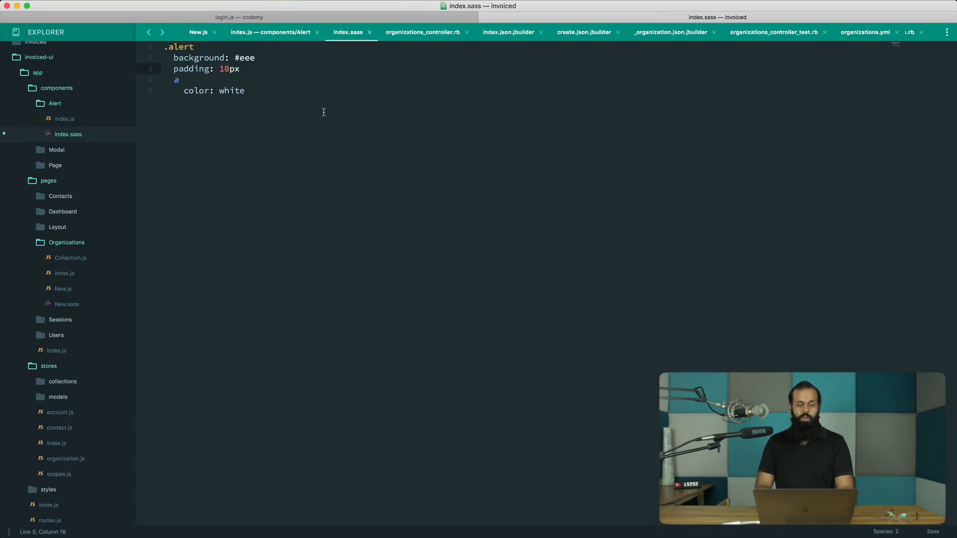
pyautogui.write('text-decoration: none')
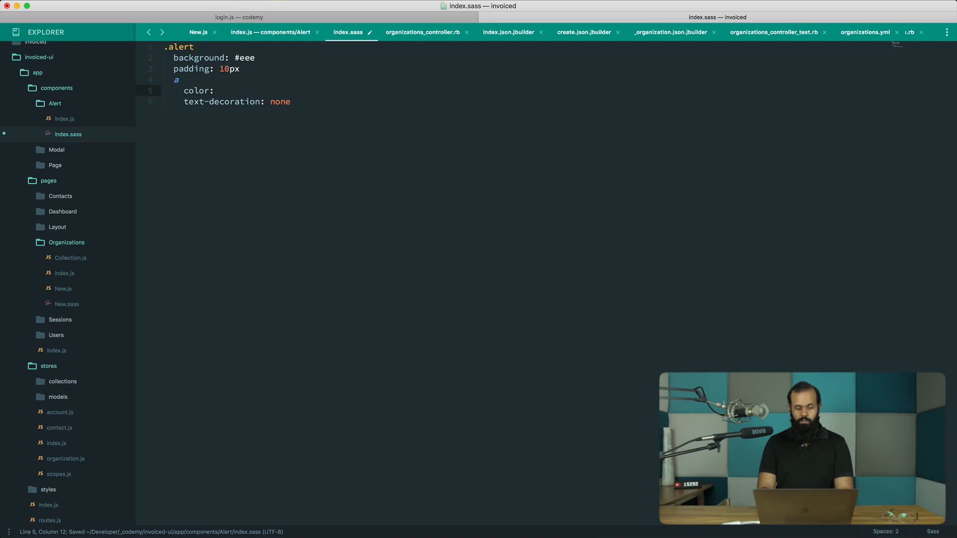
pyautogui.write('#5')
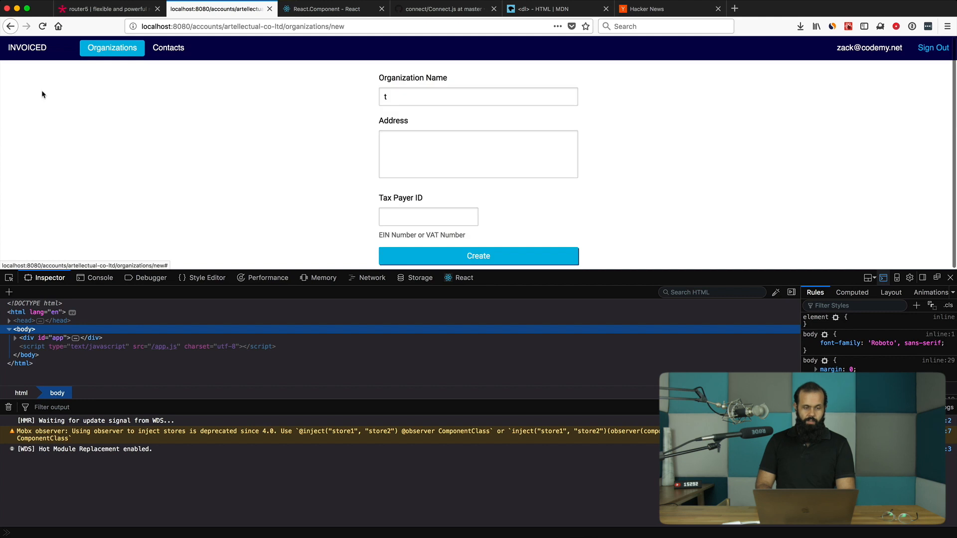
# Resubmit the organization form with only a name to check the restyled alert.
pyautogui.click(477, 95)
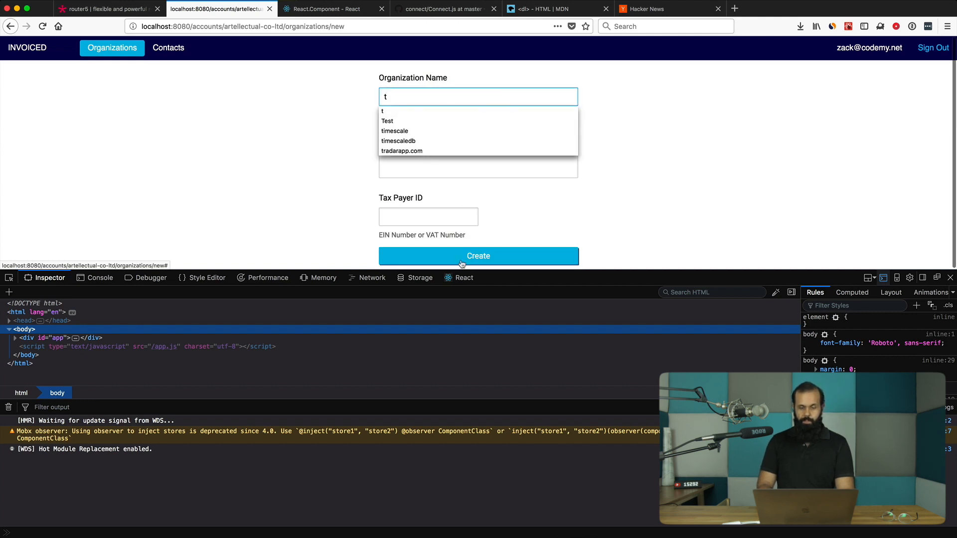
pyautogui.click(478, 256)
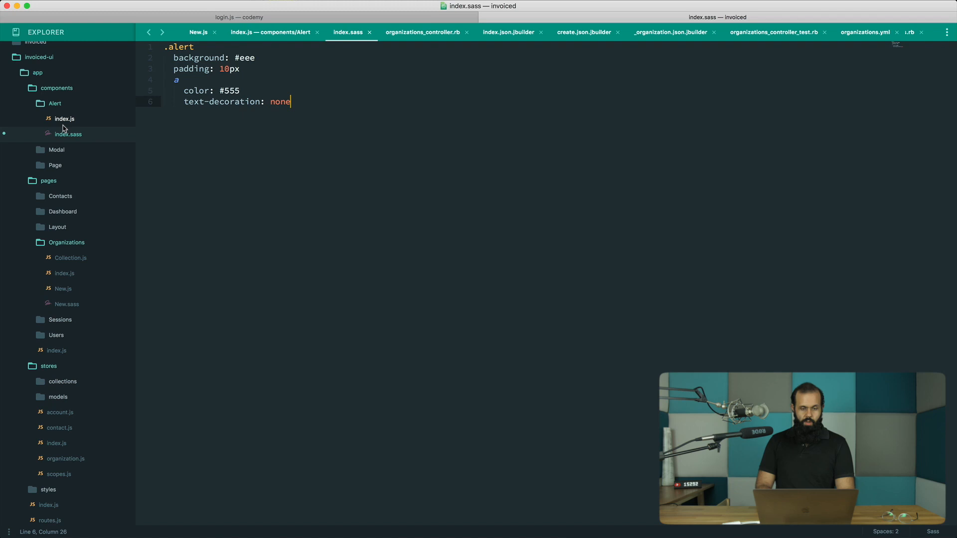
# Add a nested .message rule with margin 0 under .alert in index.sass.
pyautogui.press('enter')
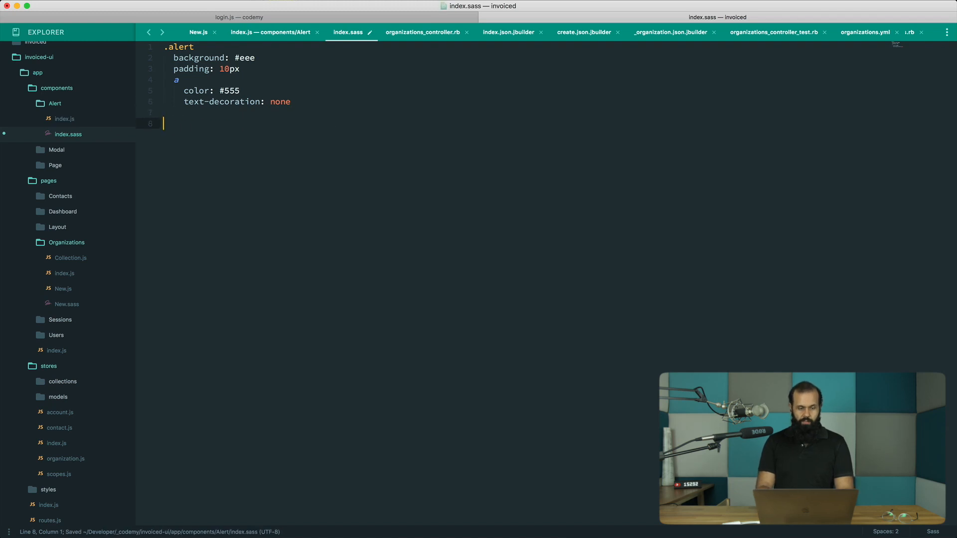
pyautogui.write('.d')
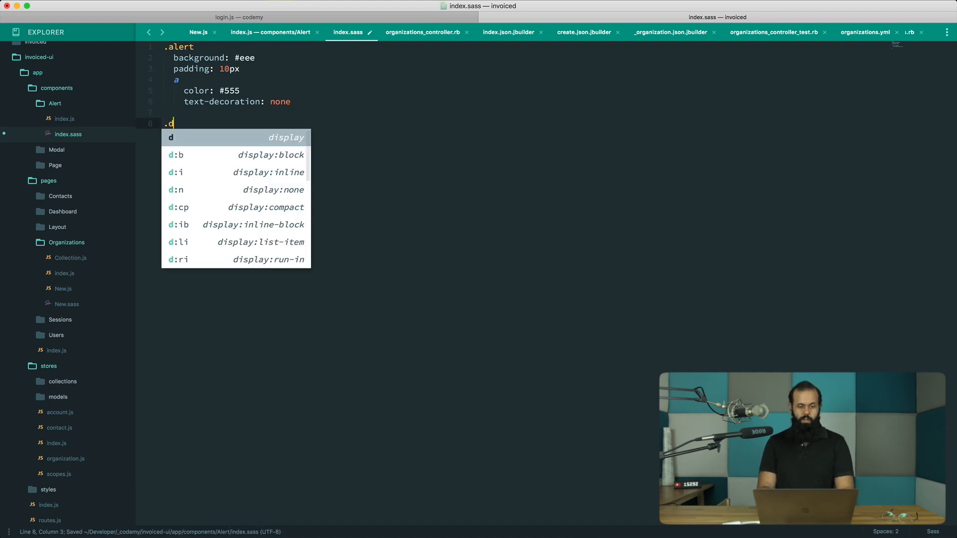
pyautogui.write('err')
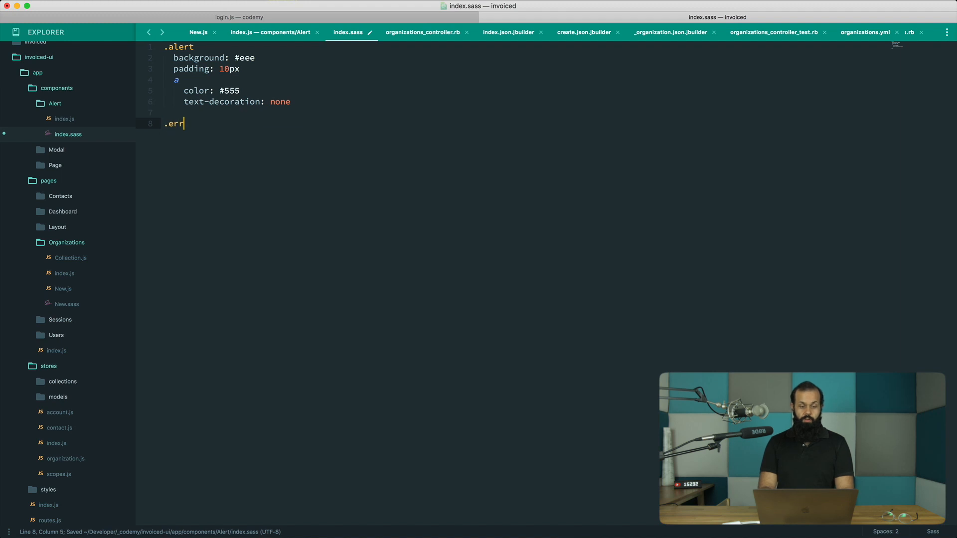
pyautogui.write('or')
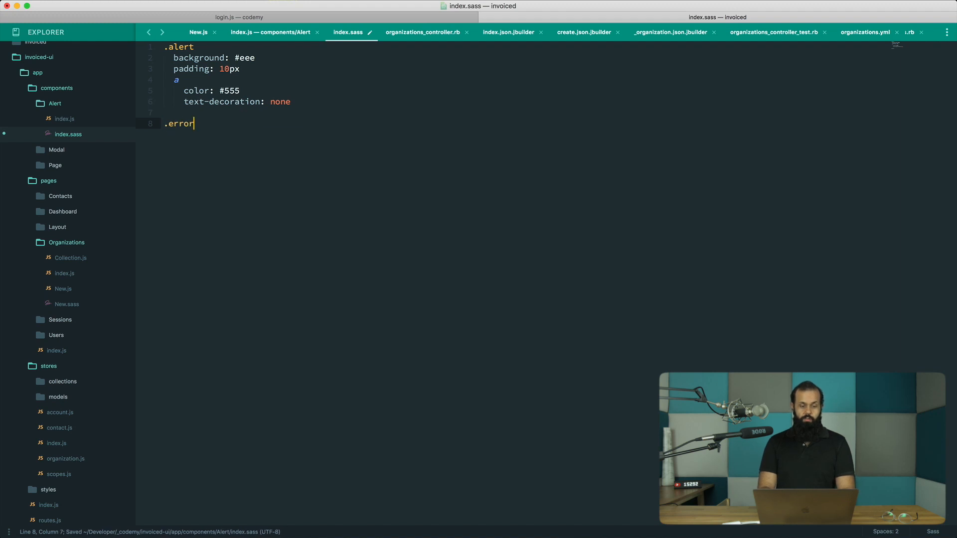
pyautogui.write('B')
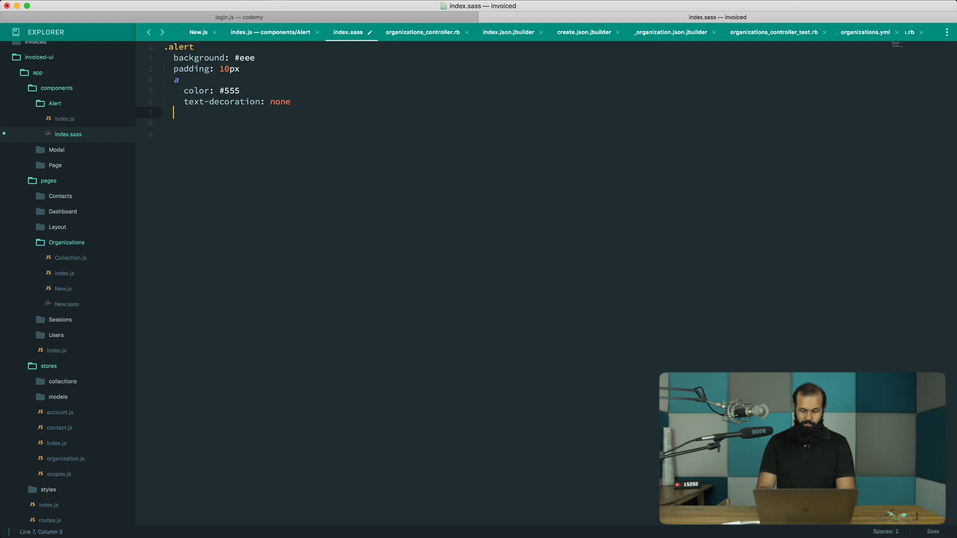
pyautogui.write('.')
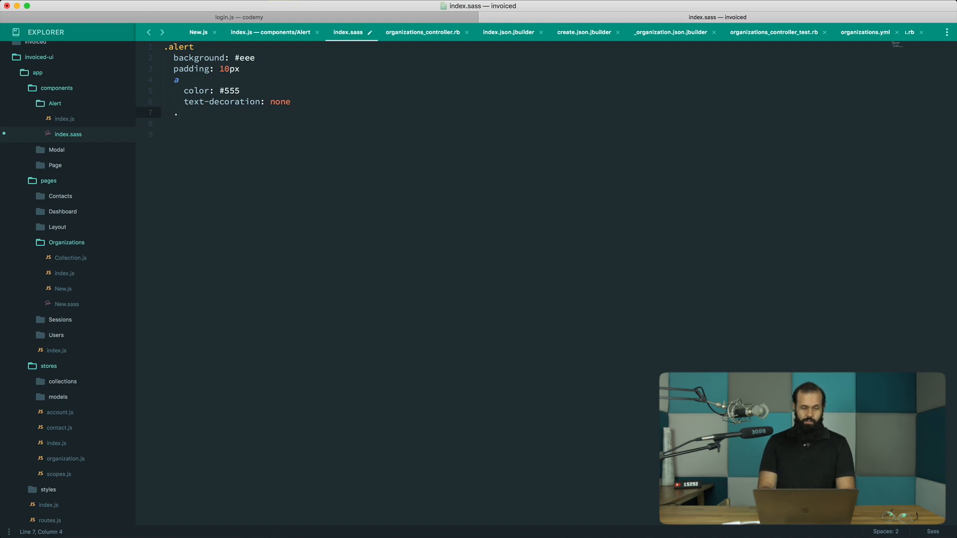
pyautogui.write('message')
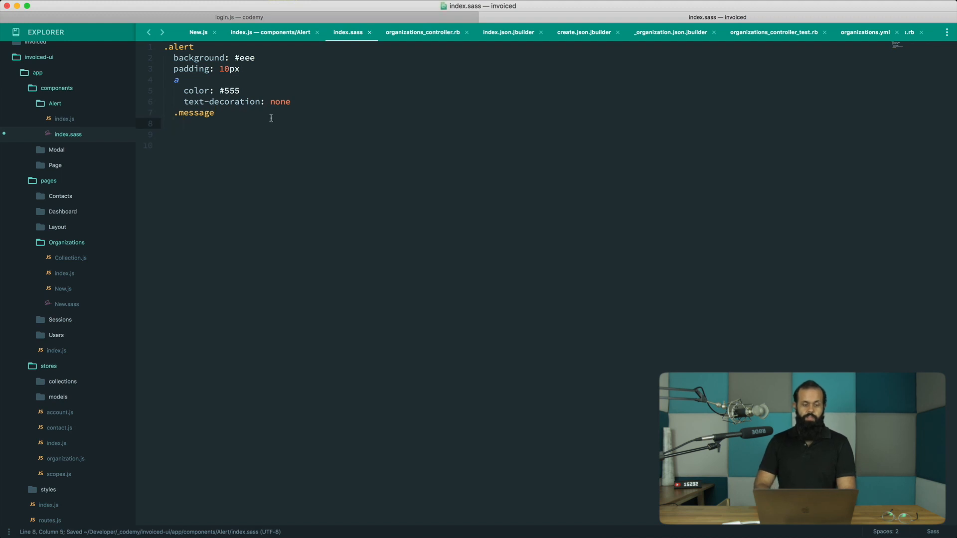
pyautogui.write('m')
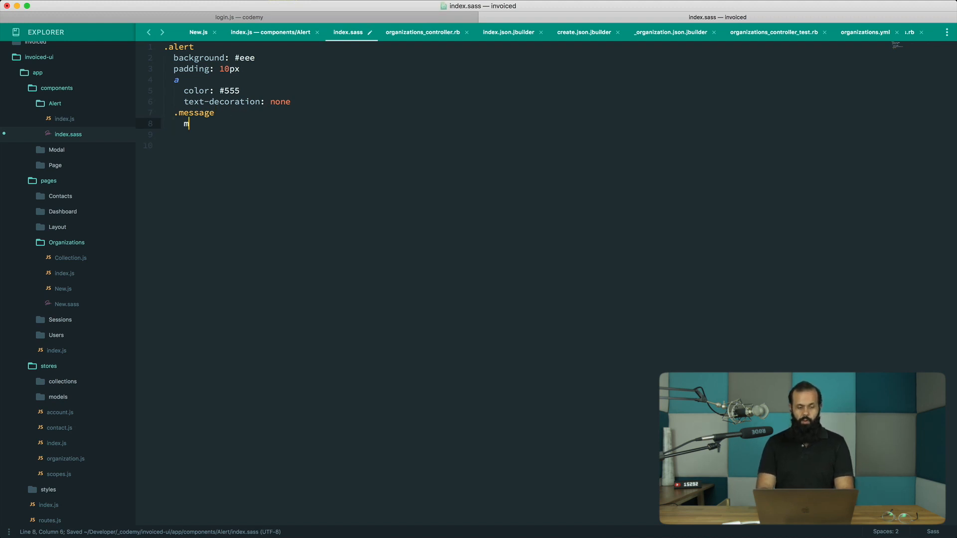
pyautogui.write('argin: 0')
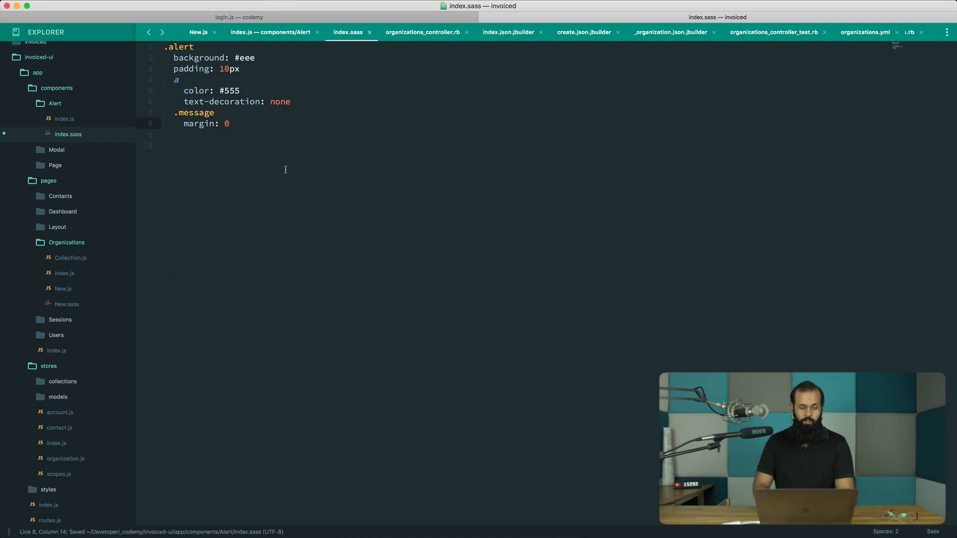
pyautogui.click(271, 32)
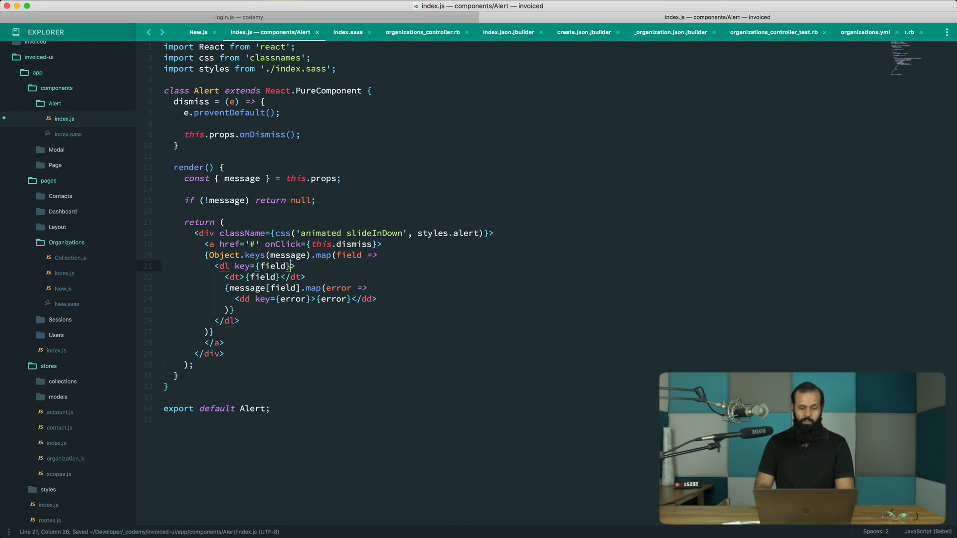
# Give the Alert's dl element className={styles.message}.
pyautogui.write('className={')
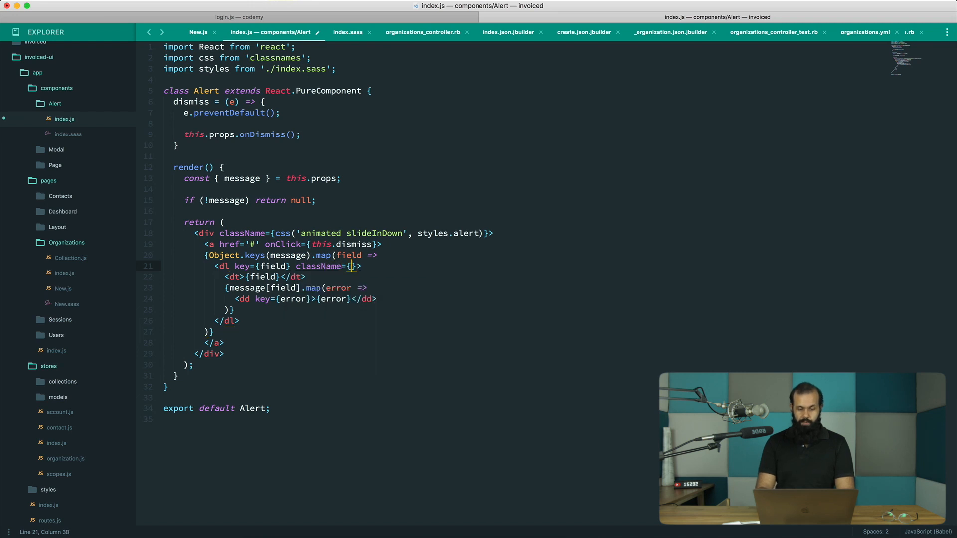
pyautogui.write('styles.')
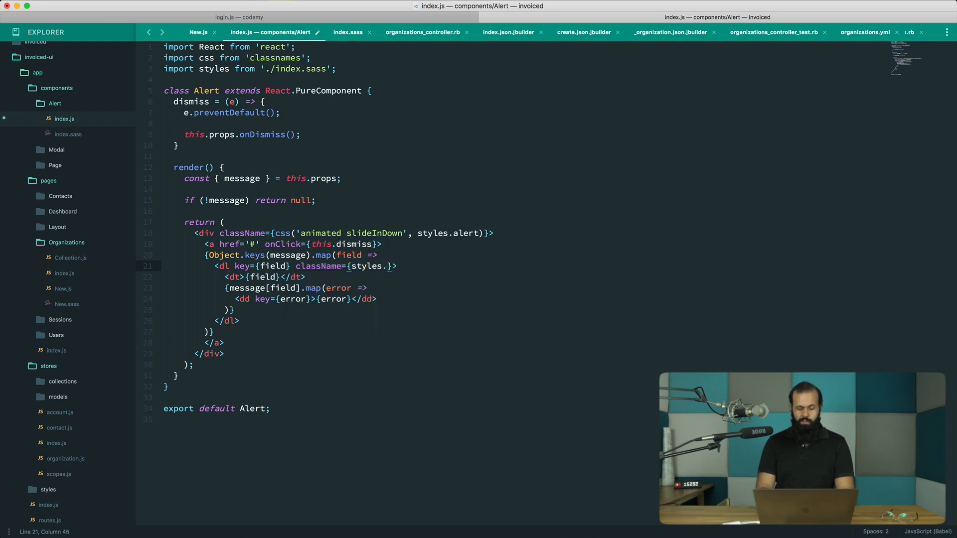
pyautogui.write('message')
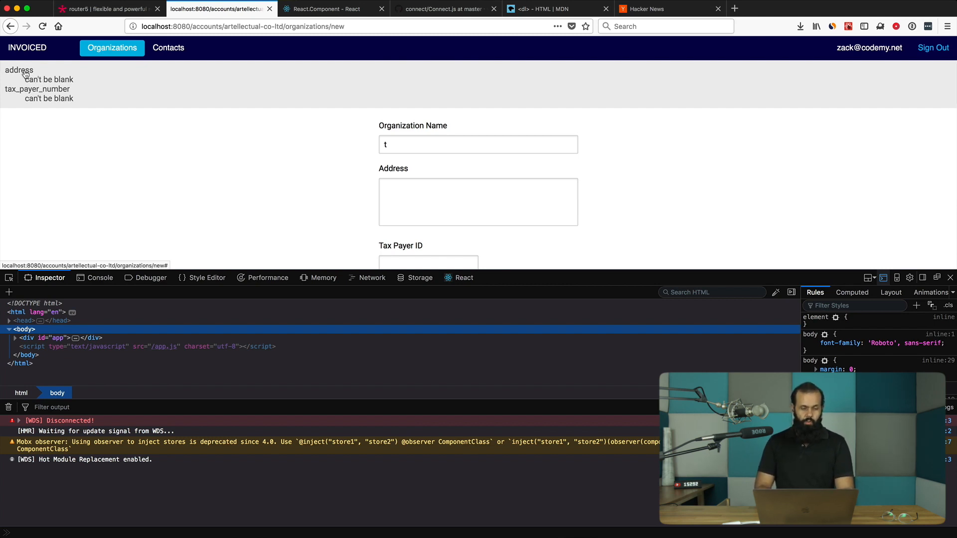
# Inspect the address error's markup and select the 'can't be blank' dd node in the Inspector tree.
pyautogui.rightClick(19, 70)
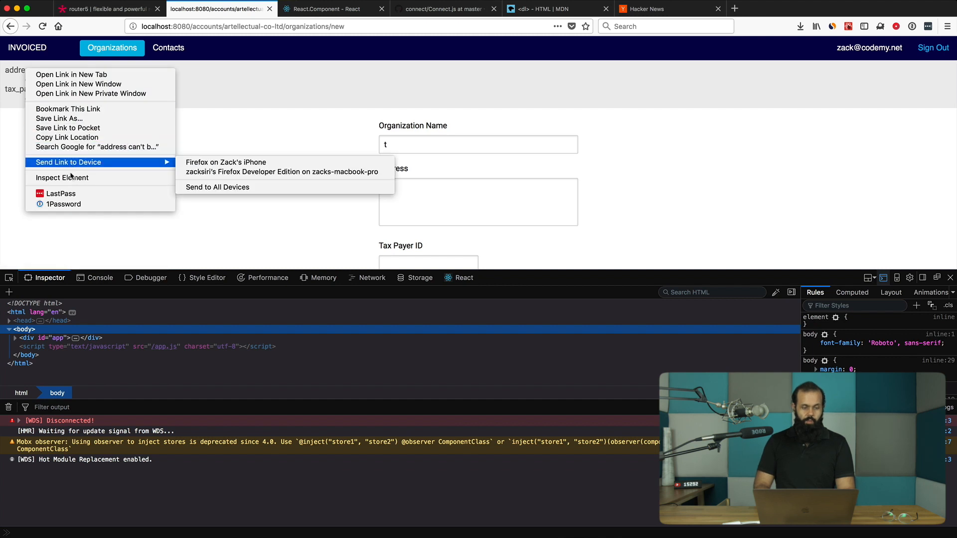
pyautogui.click(60, 177)
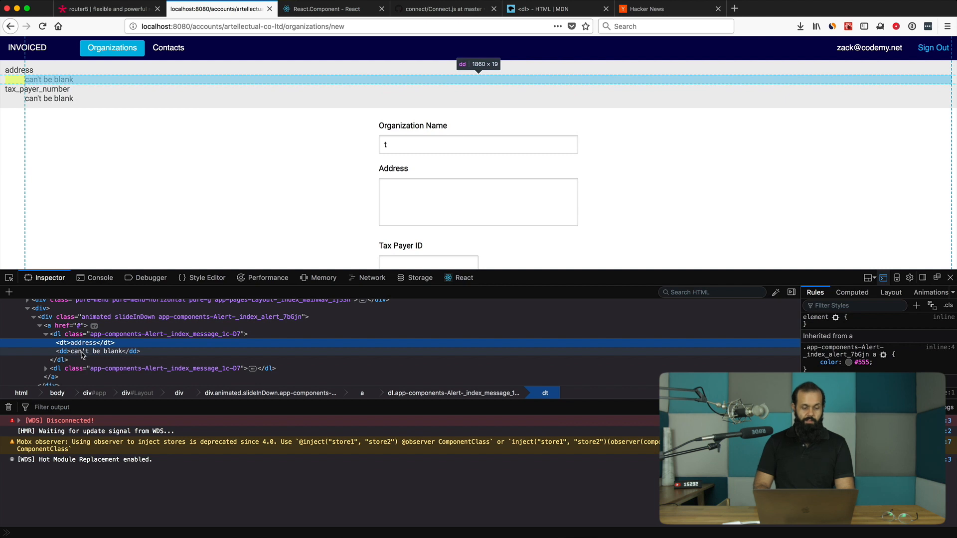
pyautogui.click(88, 351)
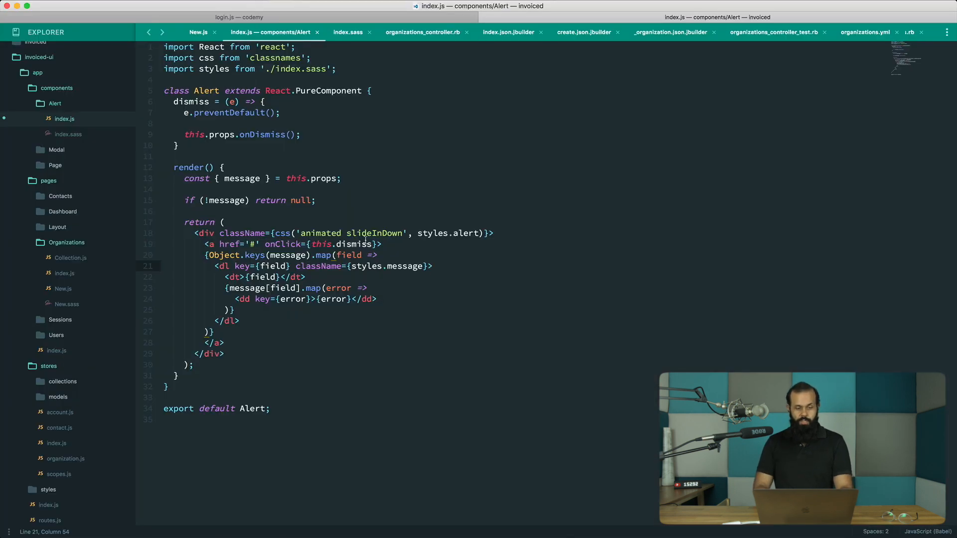
# Refresh the organizations/new page in Firefox to load the updated styles.
pyautogui.click(348, 32)
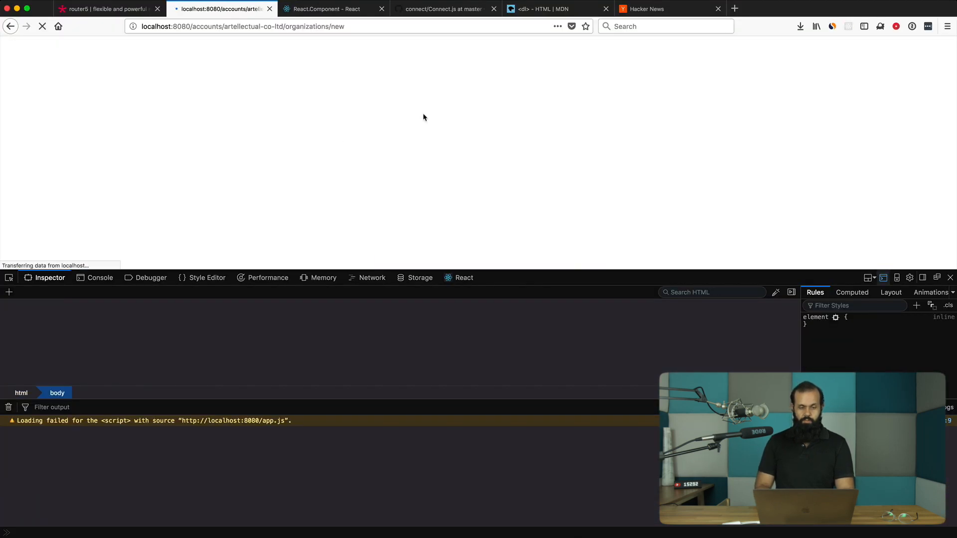
pyautogui.moveTo(435, 118)
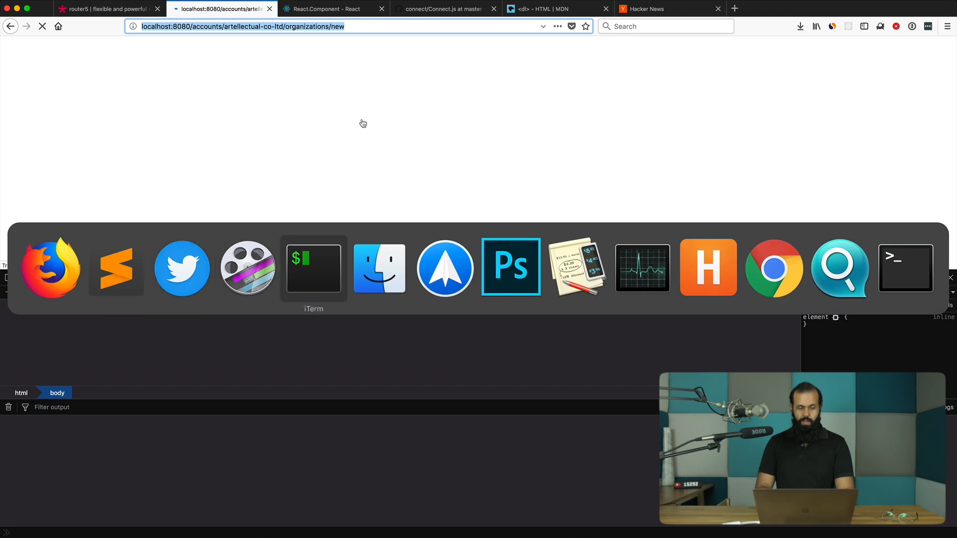
pyautogui.click(312, 267)
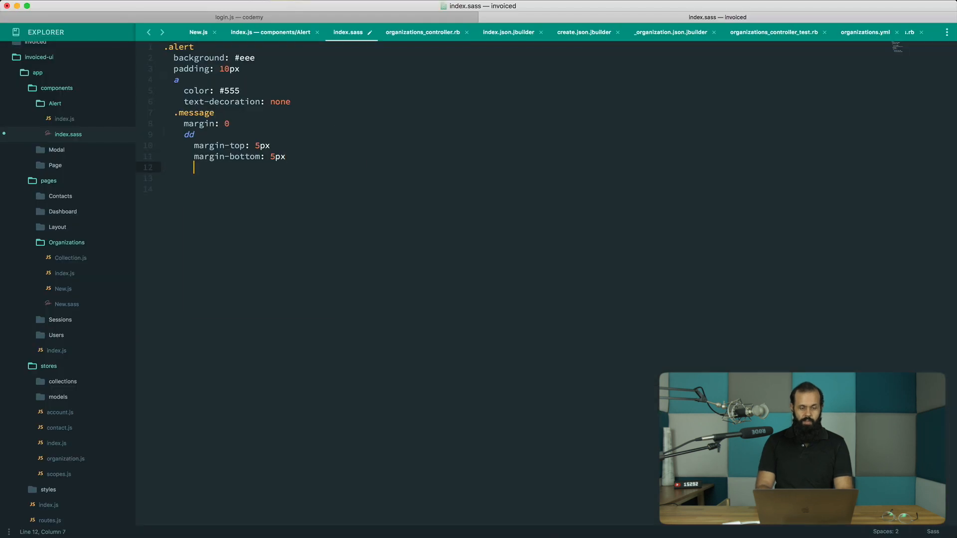
# Add a margin-left rule to the .message dd descriptions in index.sass.
pyautogui.write('margin-lef')
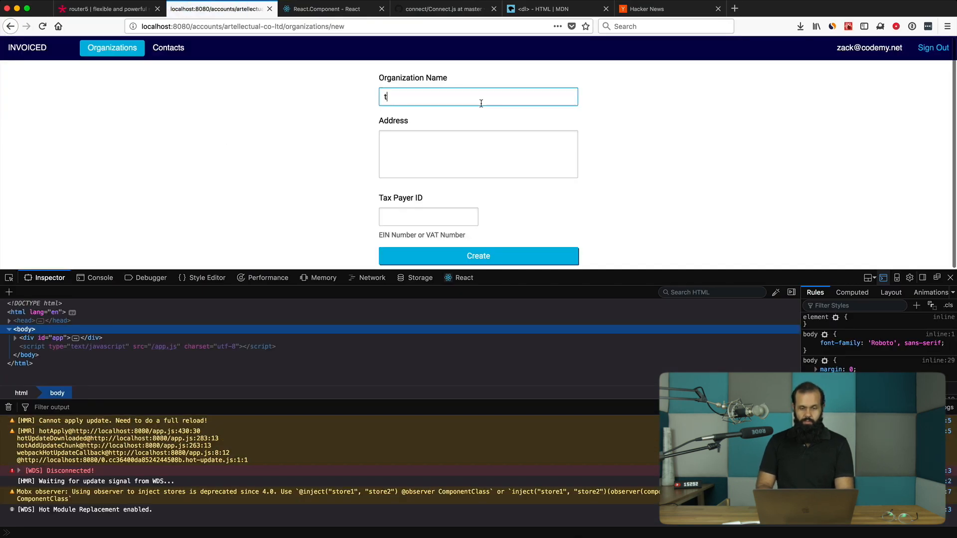
pyautogui.click(477, 256)
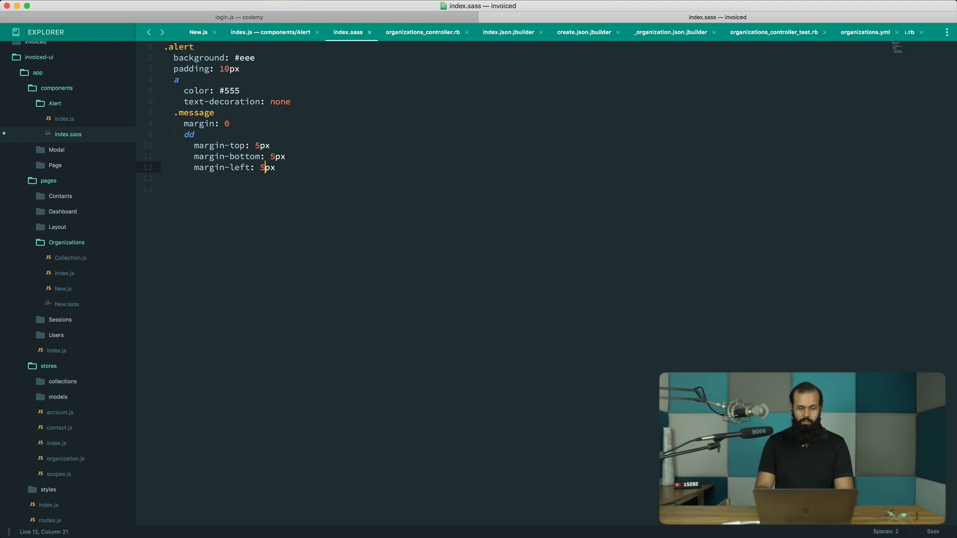
pyautogui.write('1')
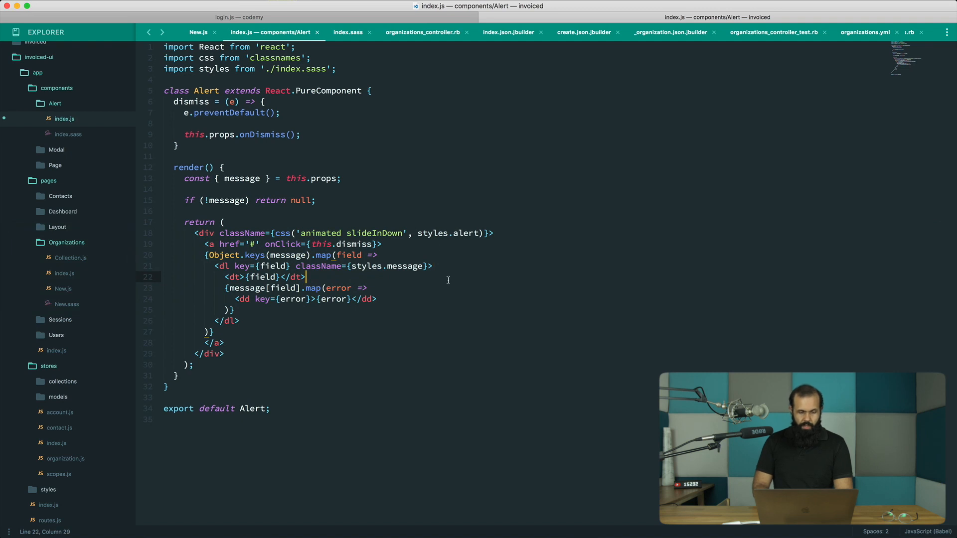
# Give .alert a border-bottom of 3px #555 in index.sass.
pyautogui.click(377, 298)
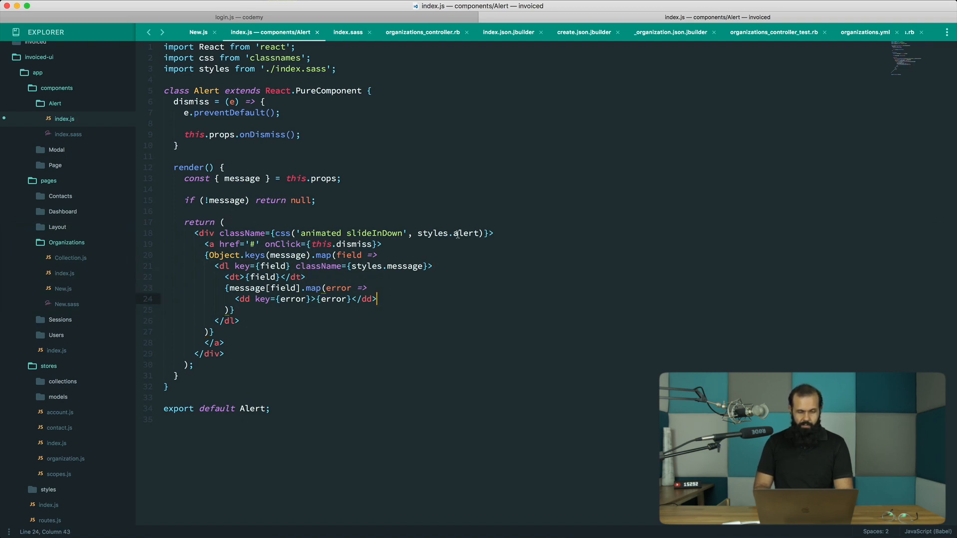
pyautogui.click(347, 32)
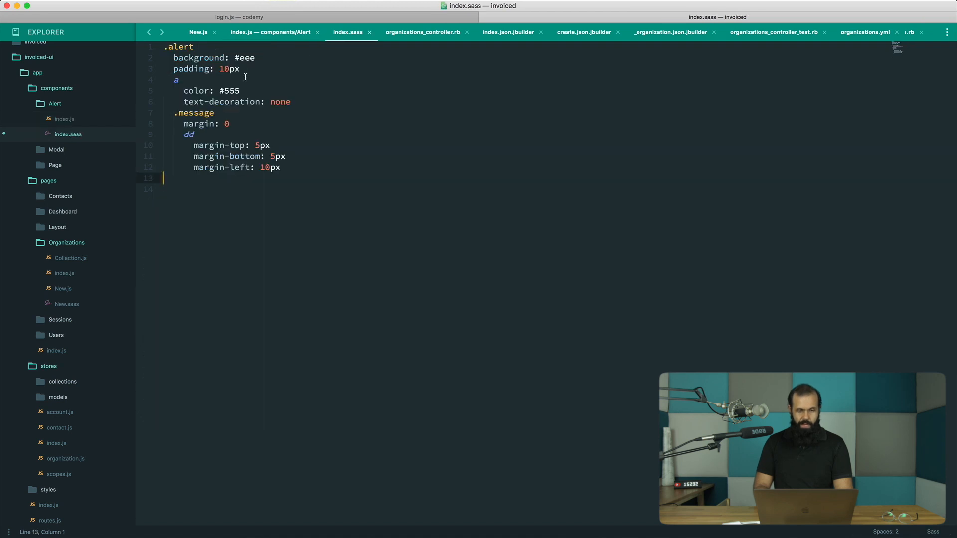
pyautogui.write('border-bottom: 2p')
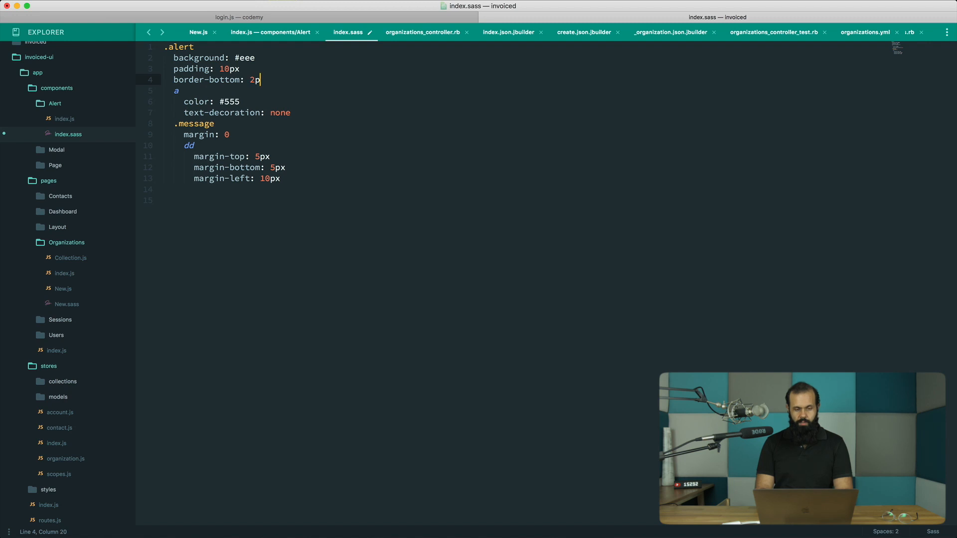
pyautogui.write('x #')
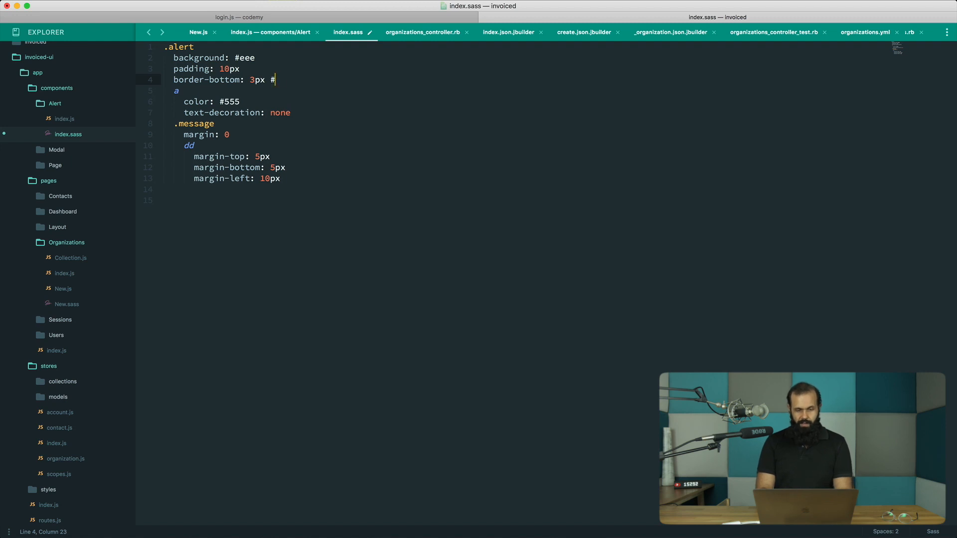
pyautogui.write('555')
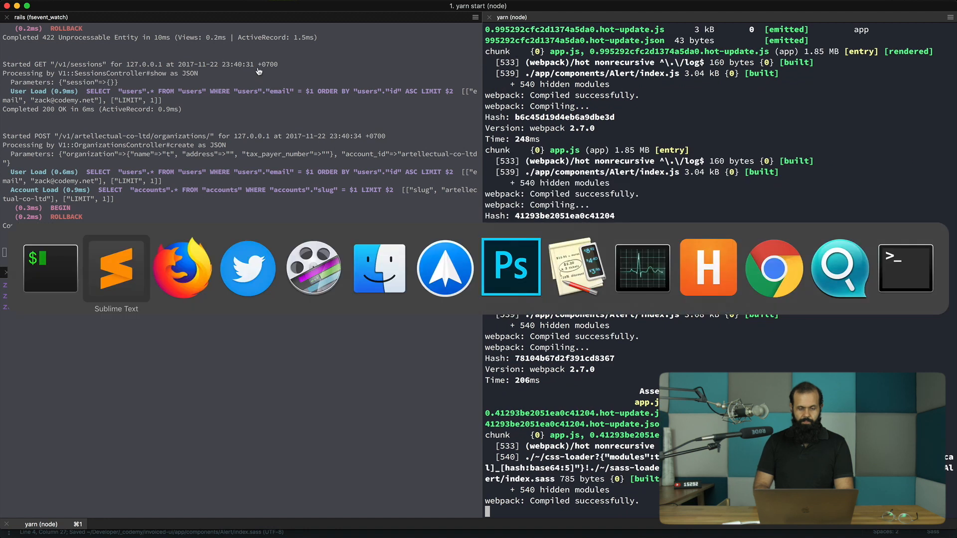
# Make the border solid, save, and resubmit the form to show the styled alert with its errors.
pyautogui.click(181, 268)
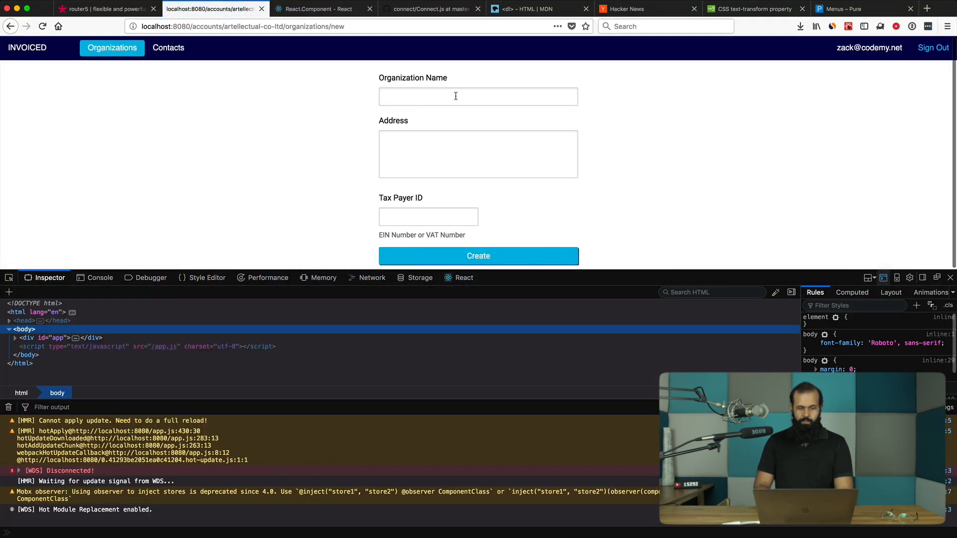
pyautogui.click(477, 256)
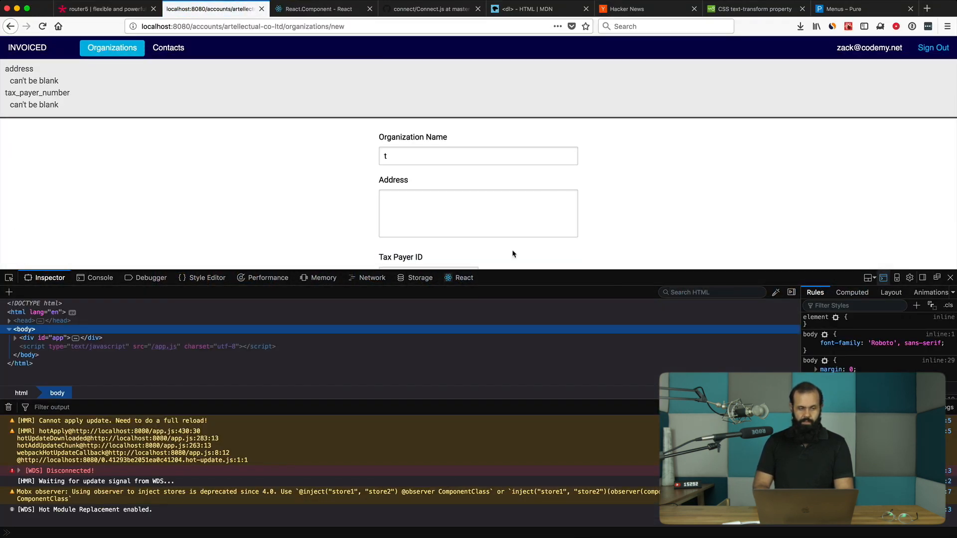
pyautogui.moveTo(715, 123)
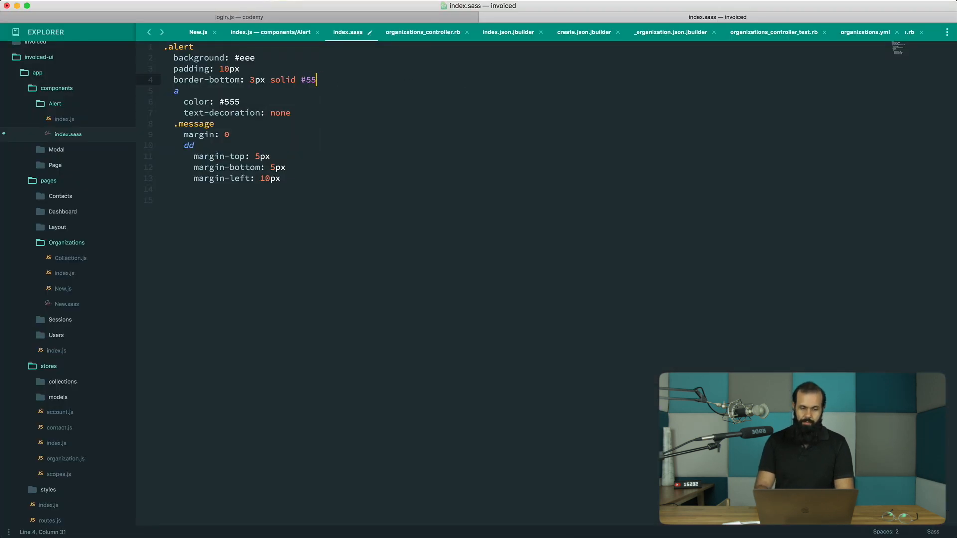
pyautogui.press('Backspace')
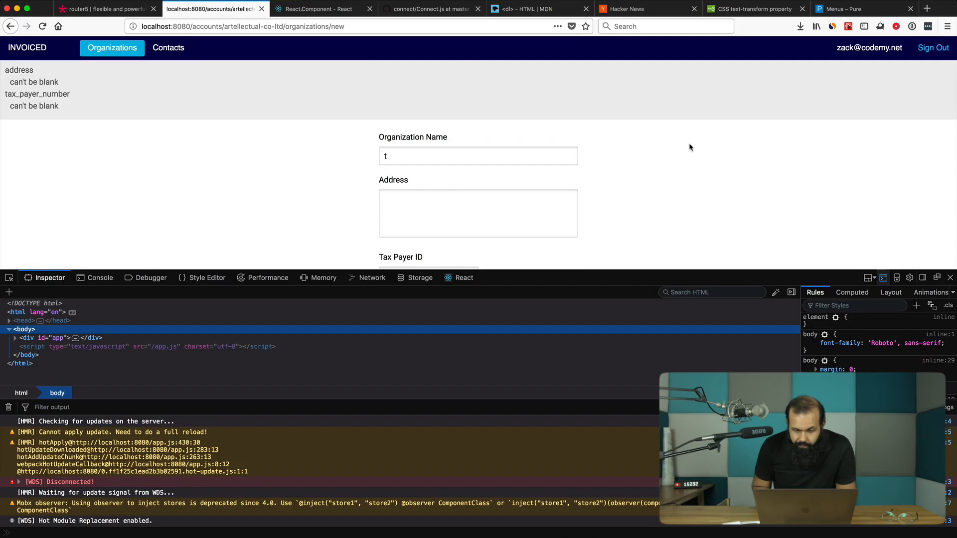
pyautogui.moveTo(406, 115)
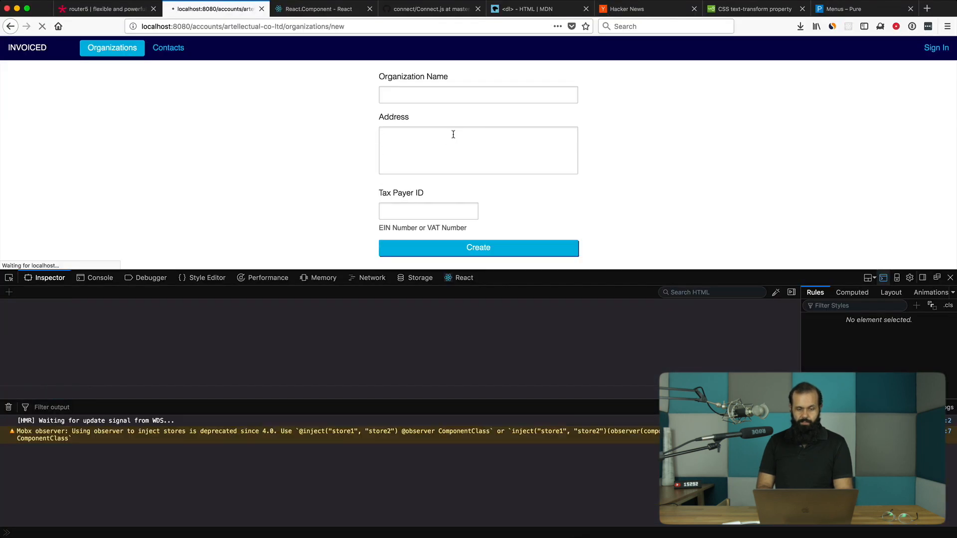
pyautogui.click(477, 247)
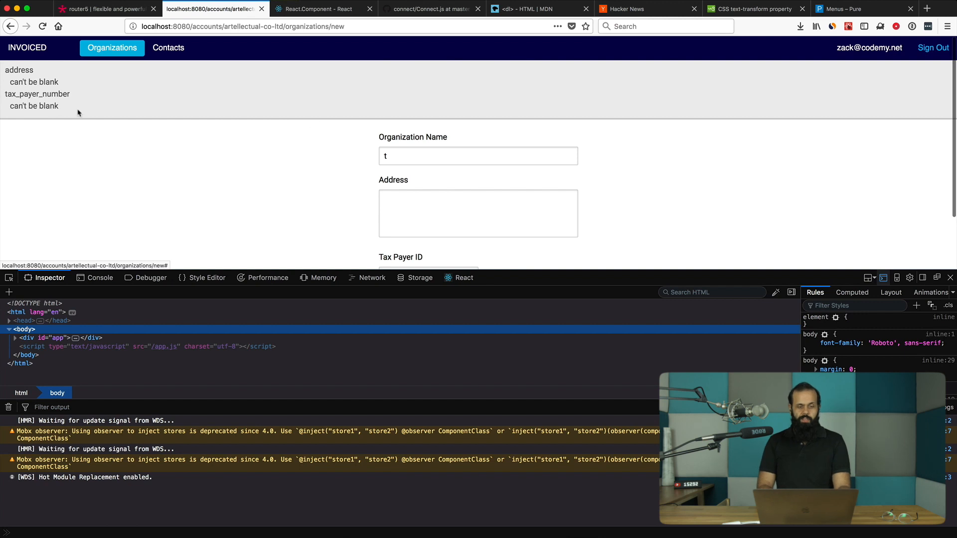
pyautogui.moveTo(51, 88)
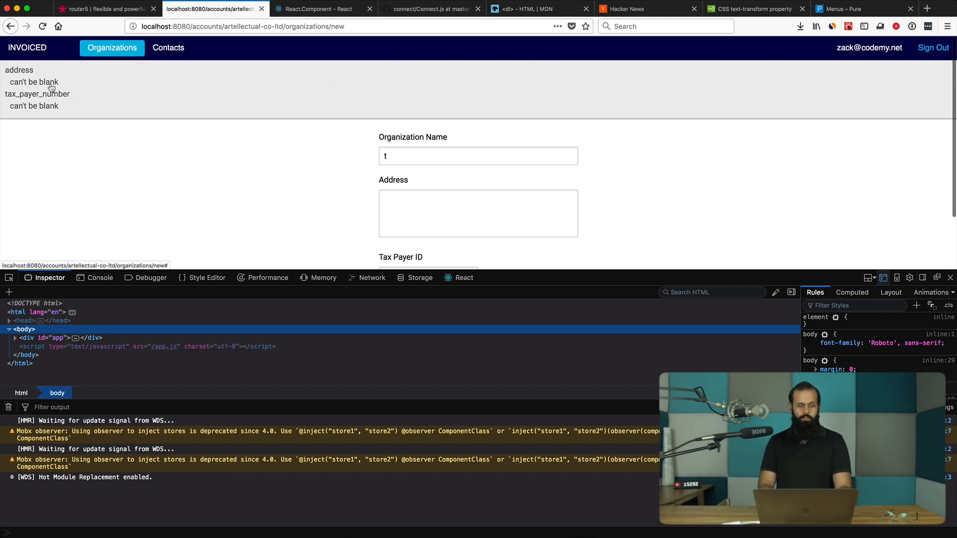
pyautogui.moveTo(21, 85)
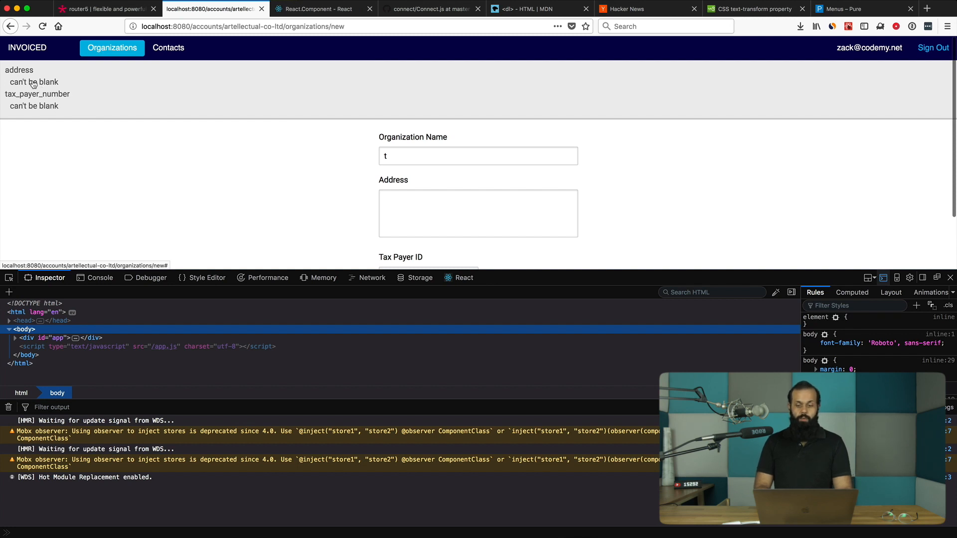
pyautogui.moveTo(108, 97)
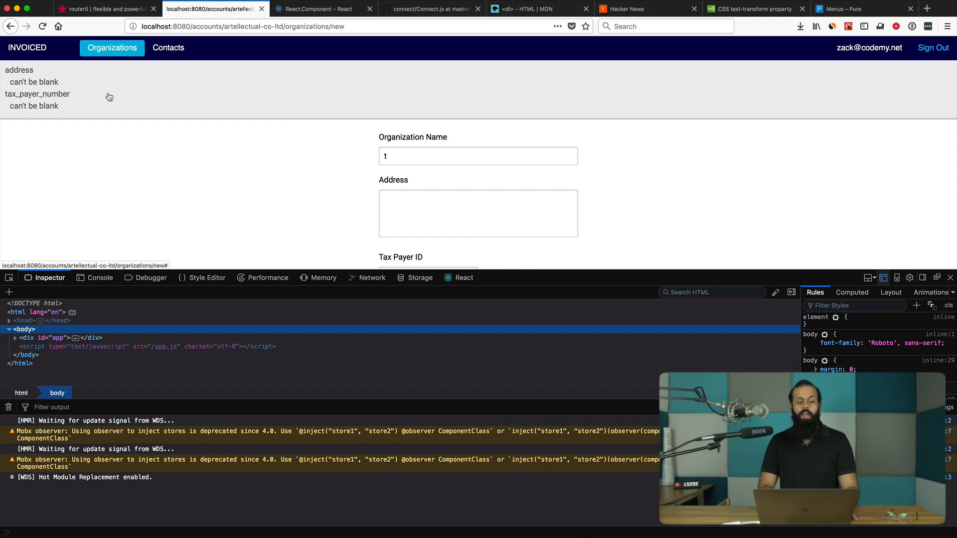
pyautogui.moveTo(42, 100)
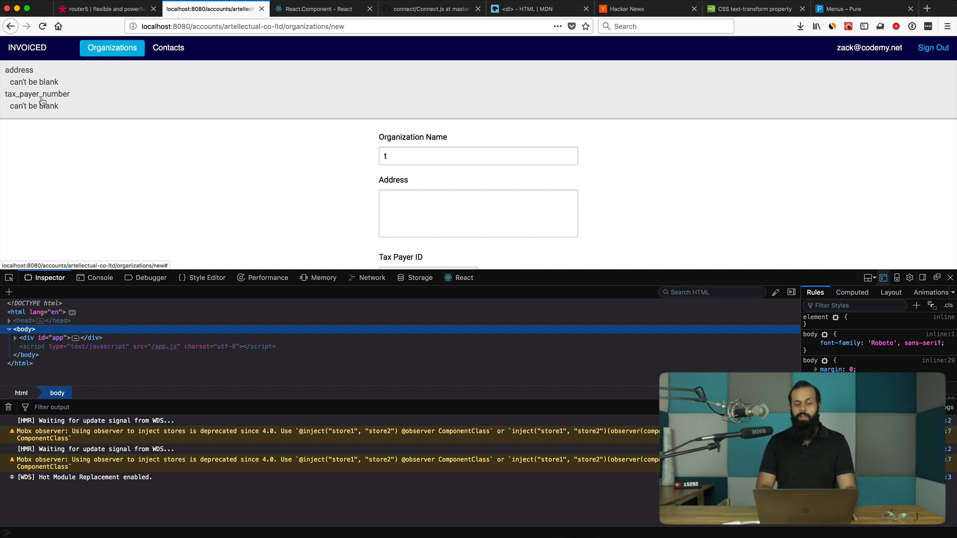
pyautogui.moveTo(396, 95)
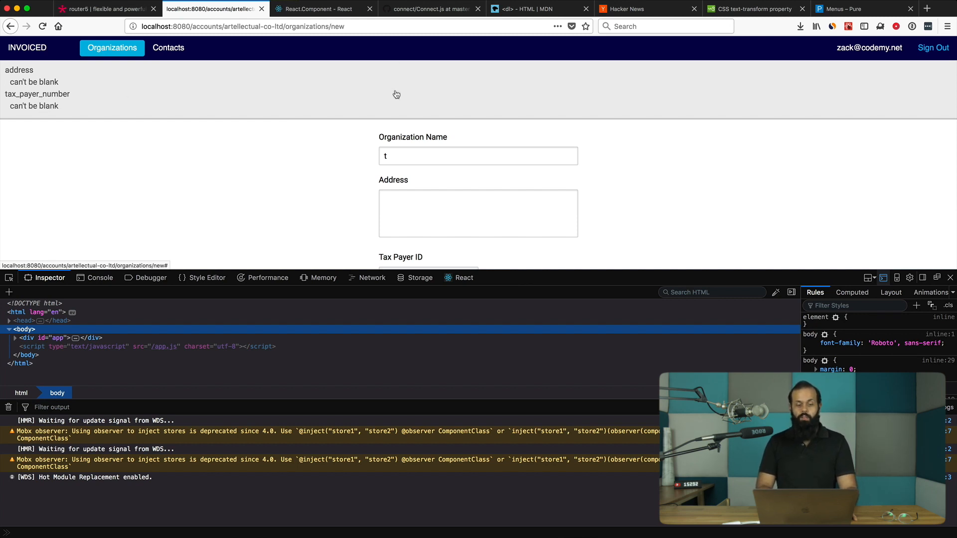